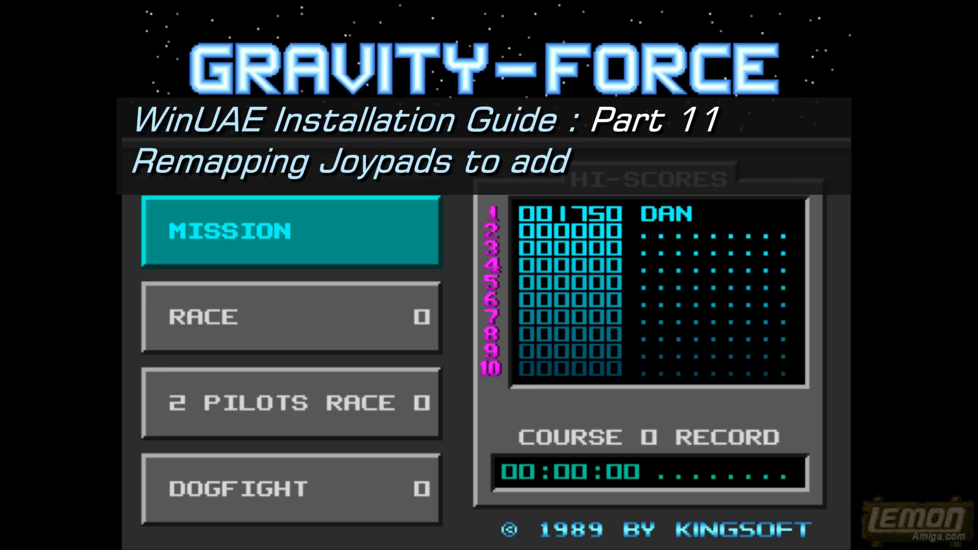
Step: Open WinUAE's Game ports settings and set Port 1 to <none>, keeping Port 2 on Retro Joystick Adapter v2.1
type("extra functions")
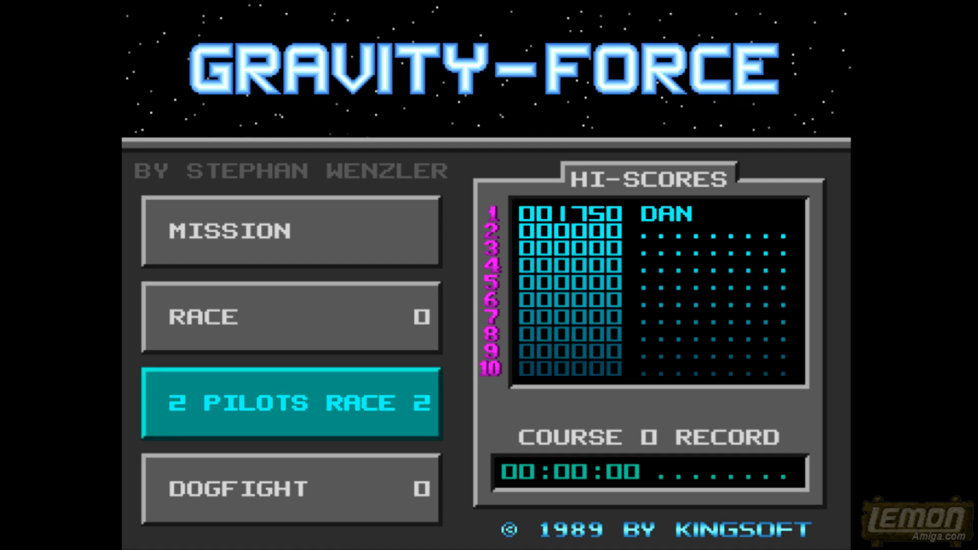
left_click(288, 316)
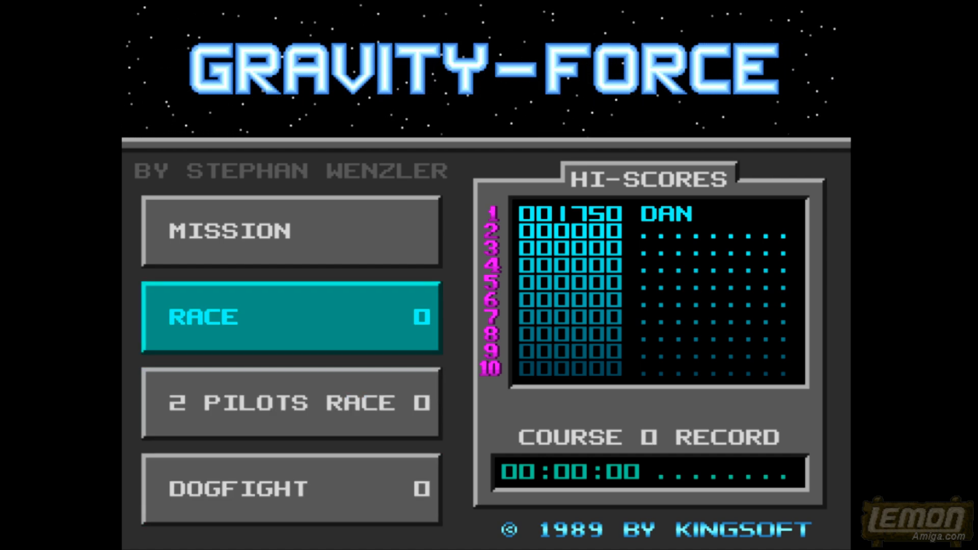
left_click(289, 231)
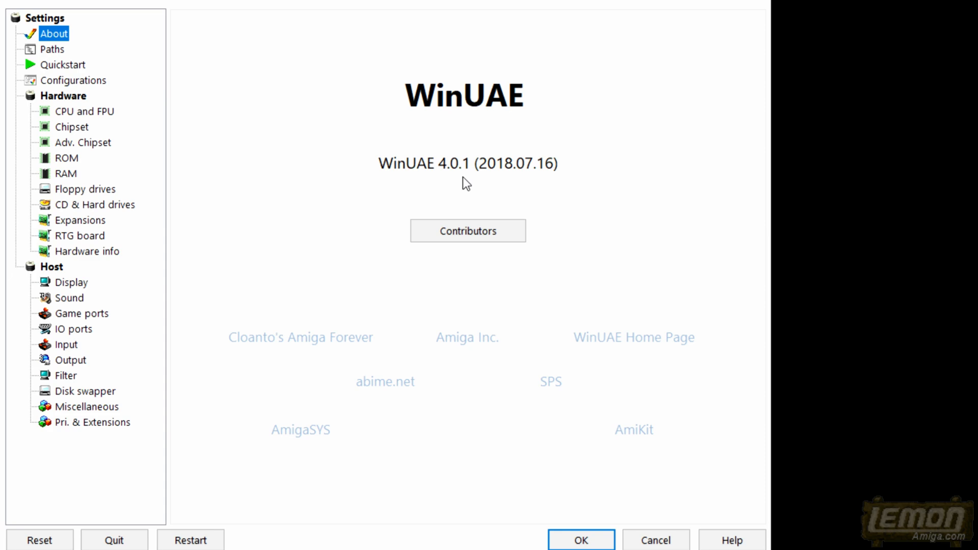
mouse_move(334, 183)
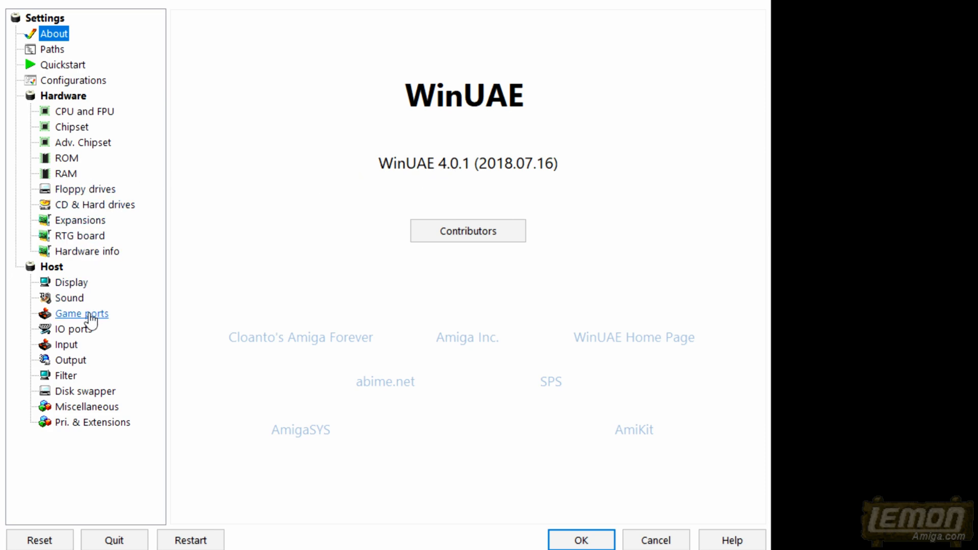
left_click(81, 314)
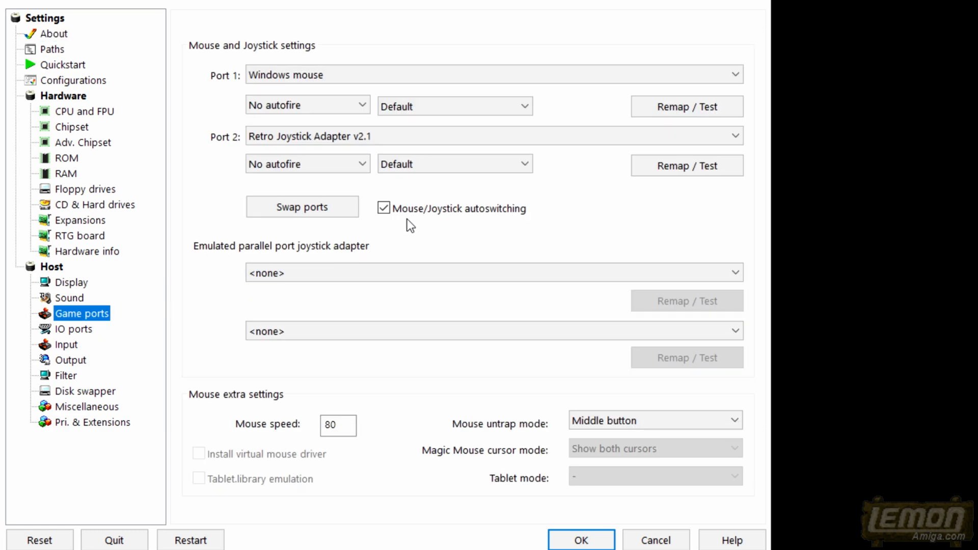
left_click(482, 138)
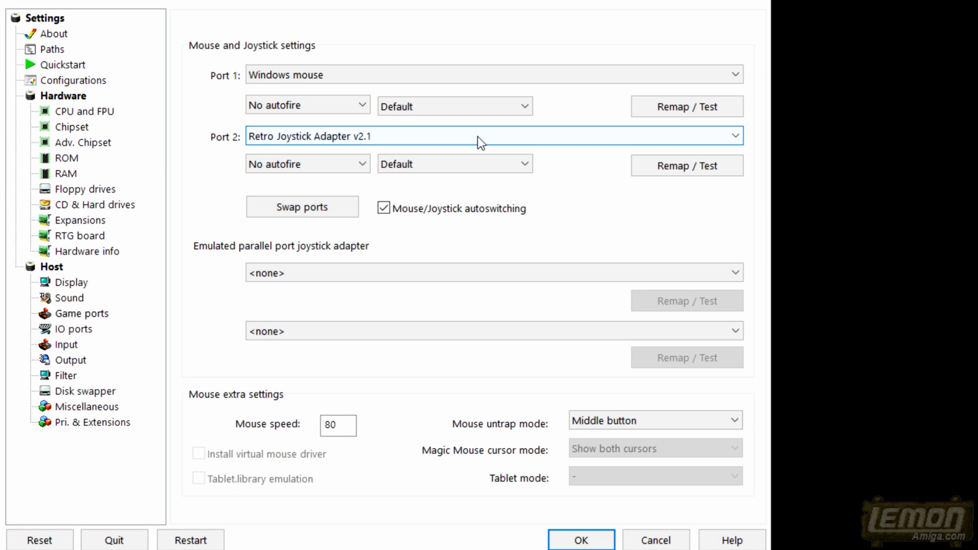
mouse_move(416, 145)
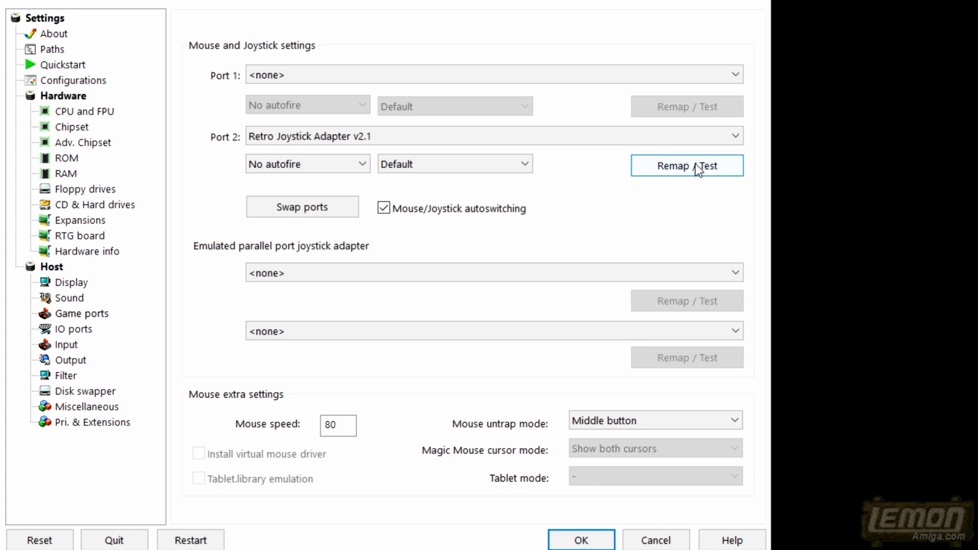
Step: View Port 2's existing Retro Joystick Adapter mappings in Remap / Test, then exit the list
left_click(686, 165)
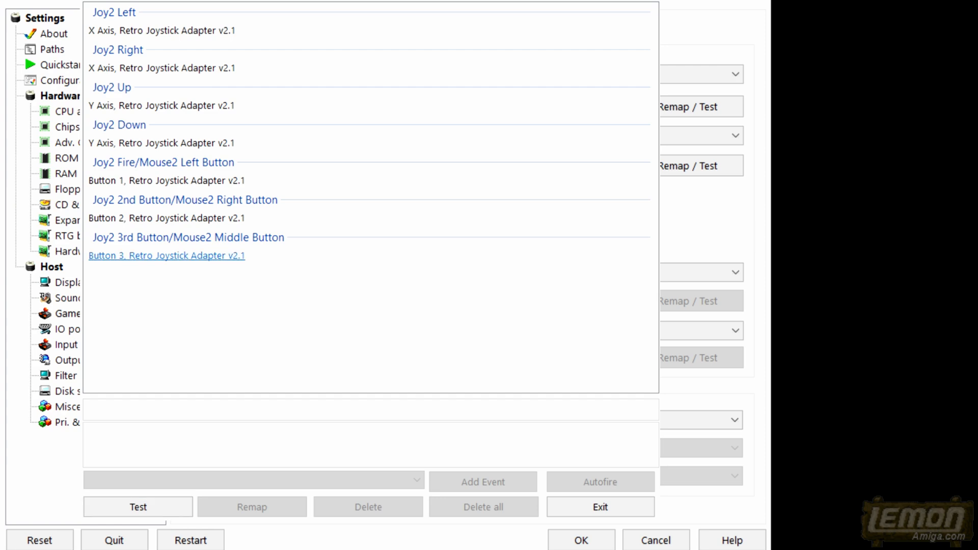
left_click(600, 507)
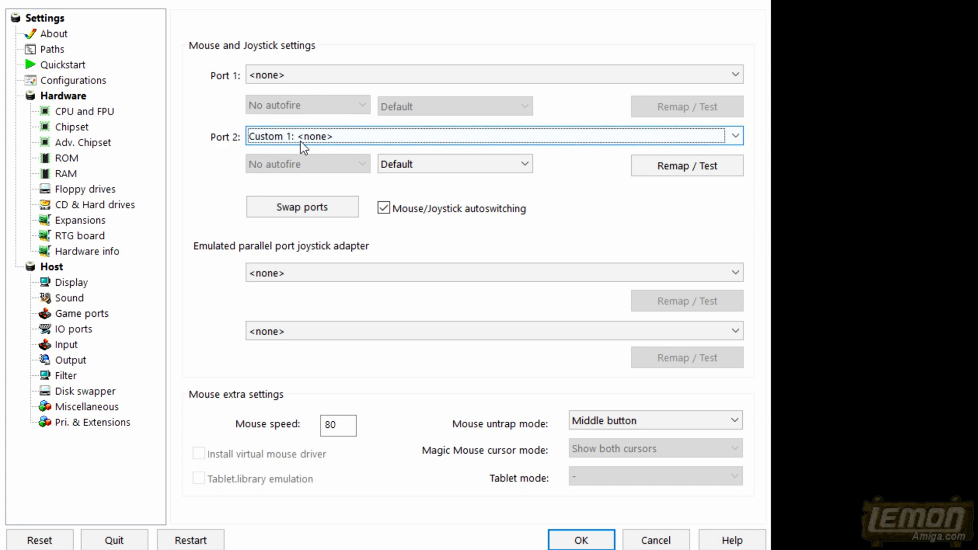
mouse_move(383, 152)
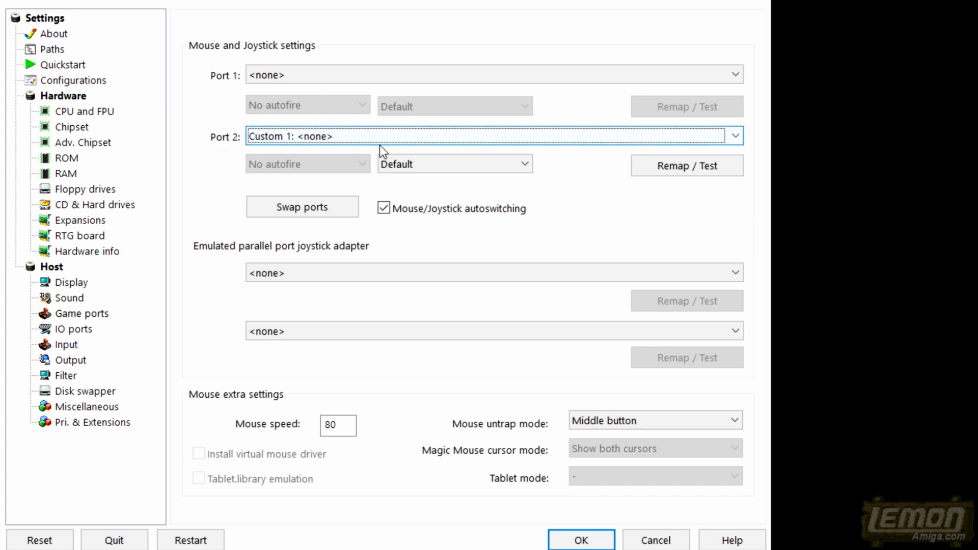
Step: Open Port 2's empty Custom 1 mapping list through Remap / Test
left_click(687, 165)
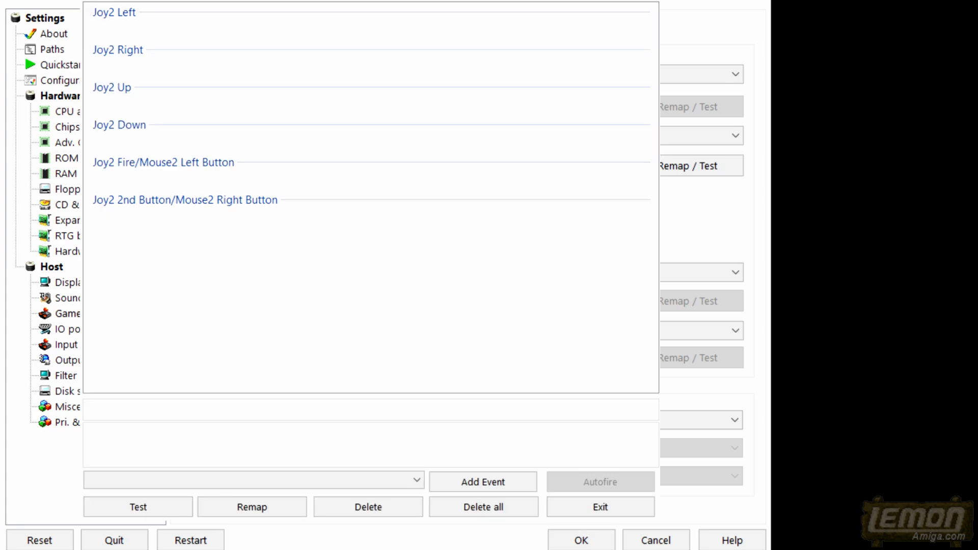
mouse_move(445, 306)
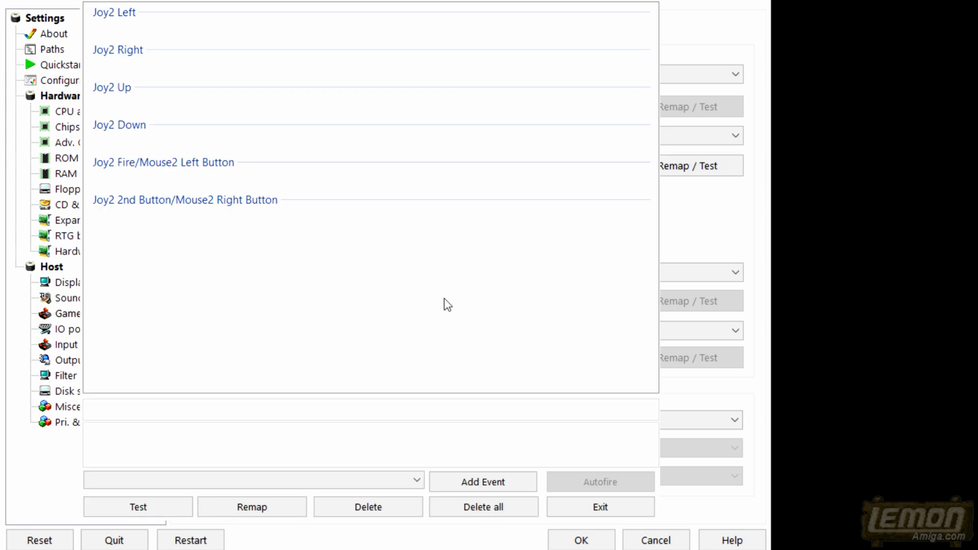
mouse_move(181, 127)
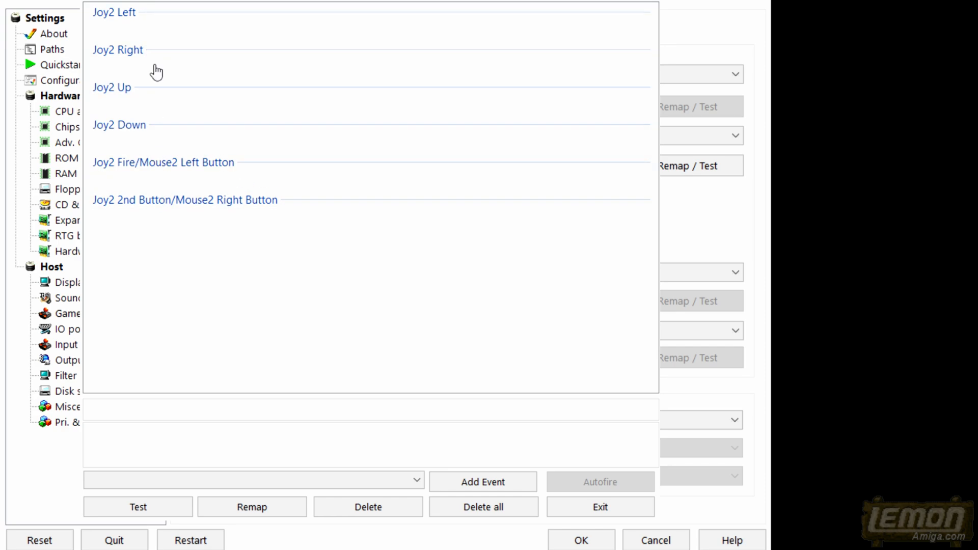
mouse_move(163, 196)
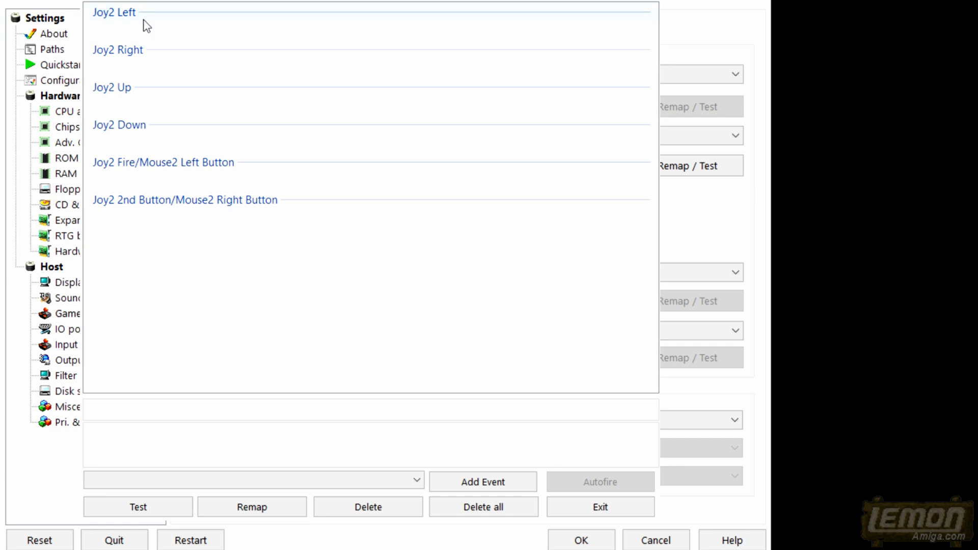
mouse_move(134, 36)
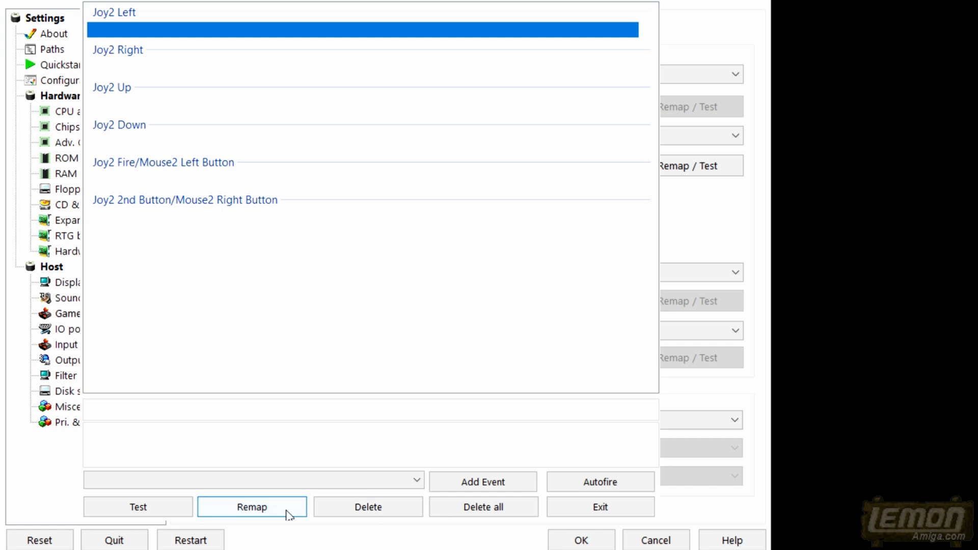
mouse_move(256, 512)
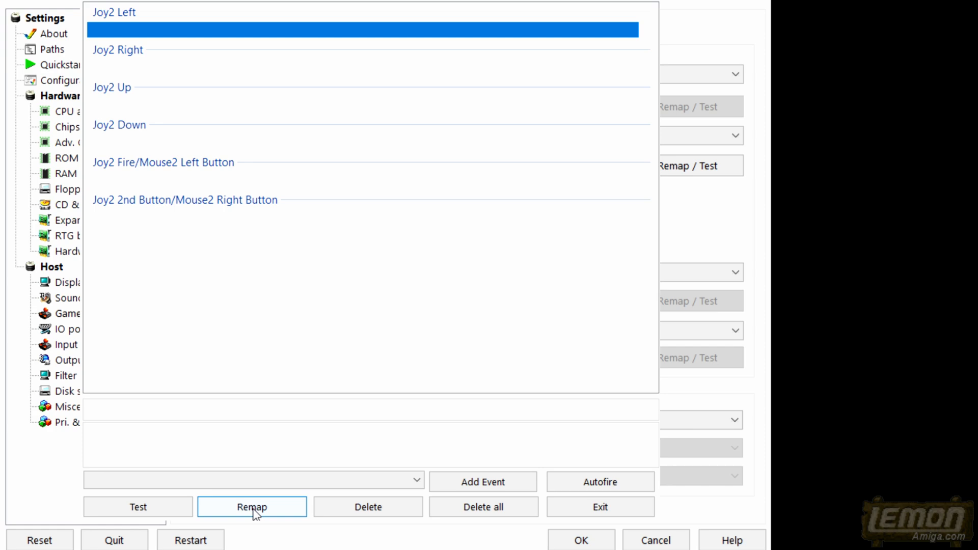
Step: Capture adapter inputs for Joy2 directions and Fire, and delete the mouse entry on 2nd Button
left_click(252, 506)
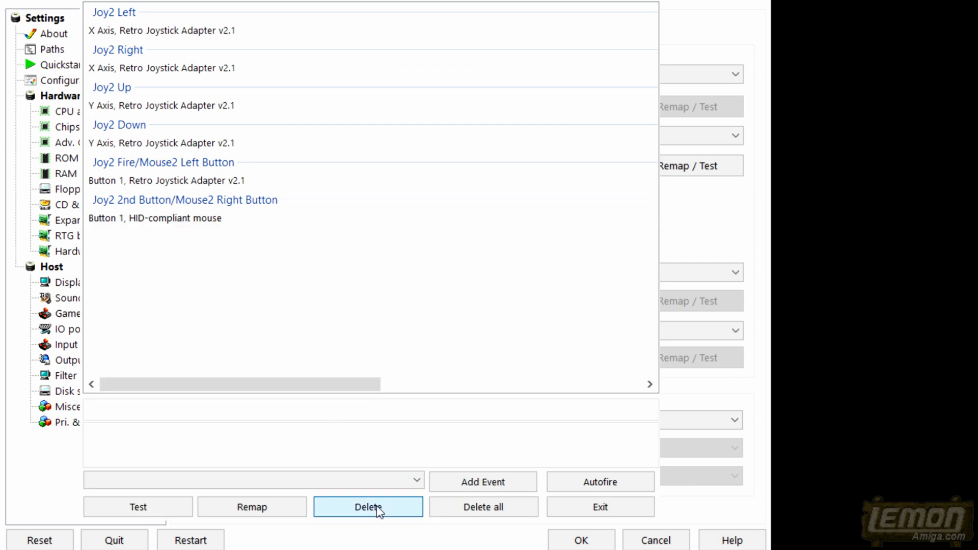
left_click(369, 507)
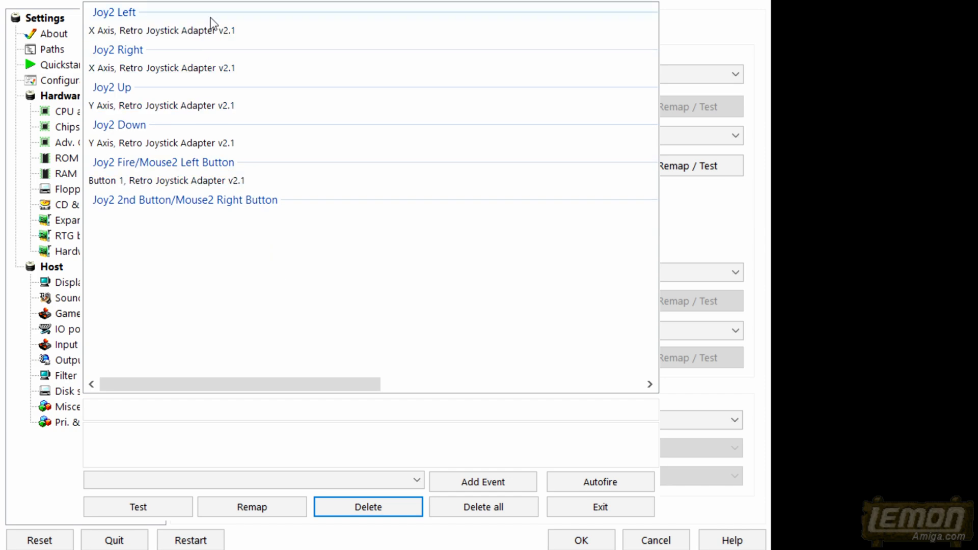
mouse_move(201, 94)
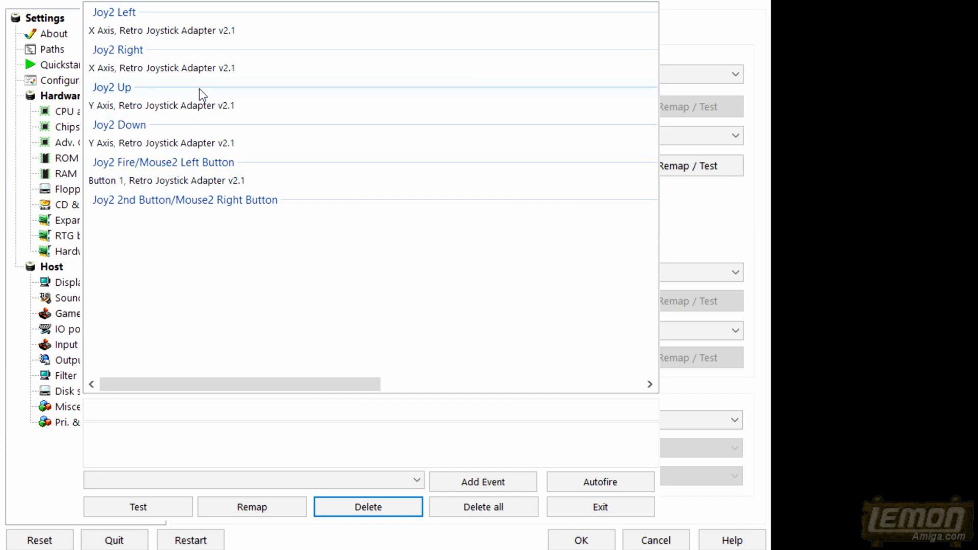
mouse_move(209, 73)
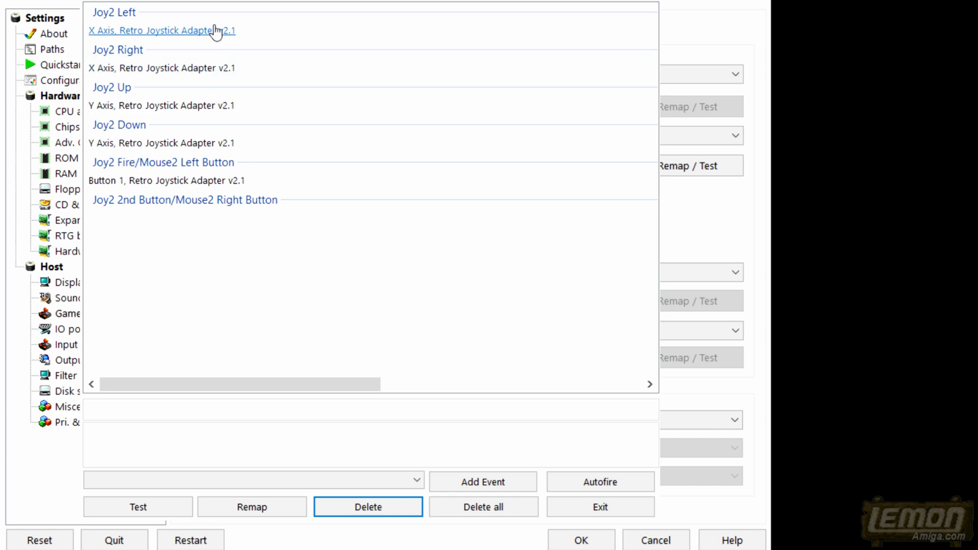
mouse_move(213, 71)
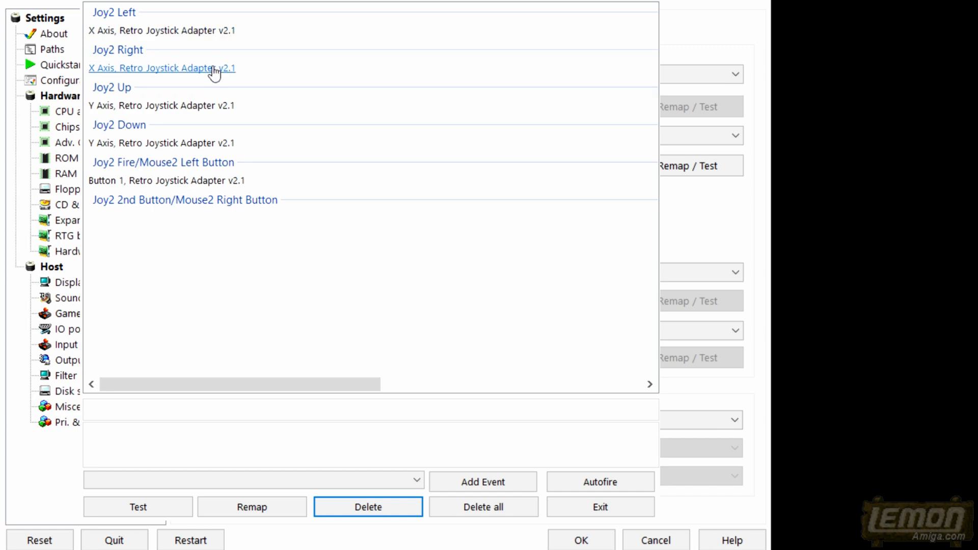
Step: Remap Joy2 directions to single axis signs: Left X[-], Right X[+], Up Y[-], Down Y[+]
left_click(163, 68)
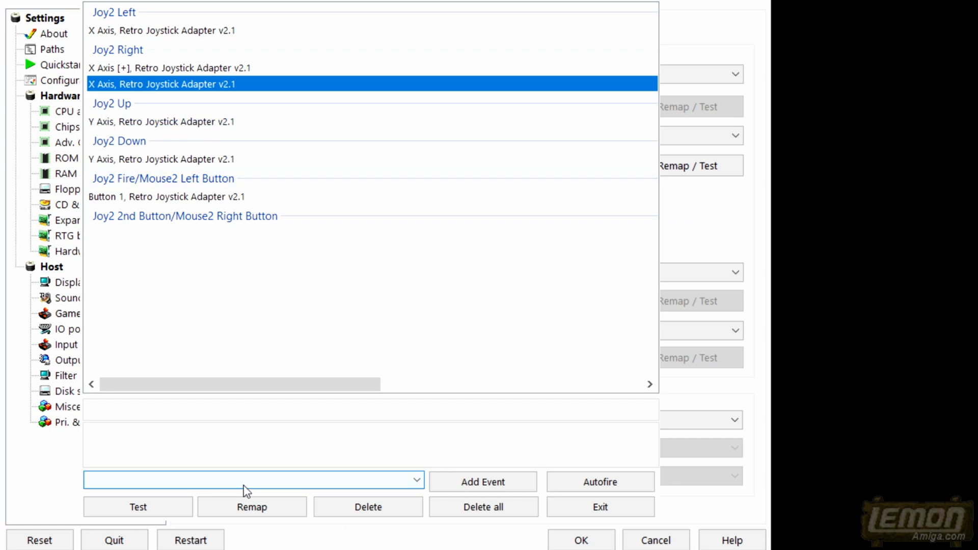
left_click(367, 507)
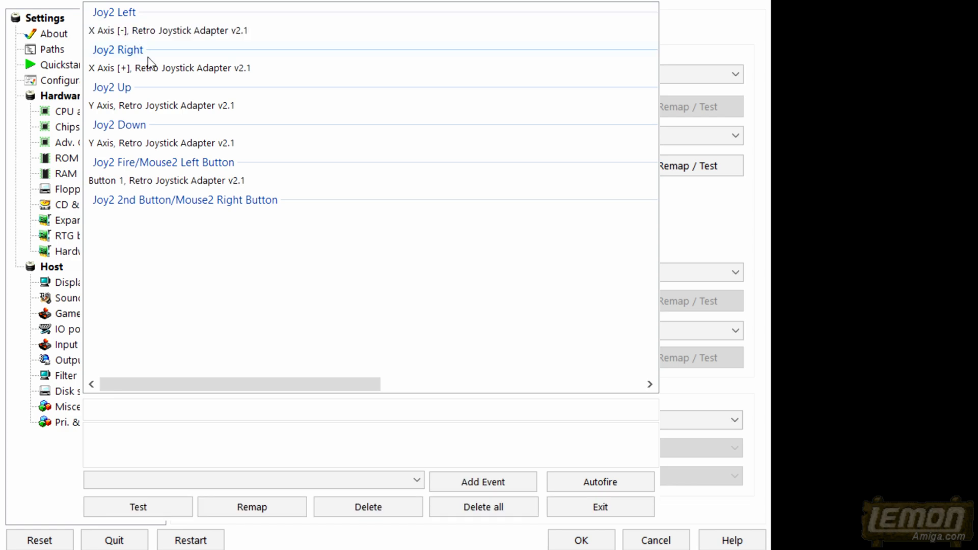
mouse_move(176, 50)
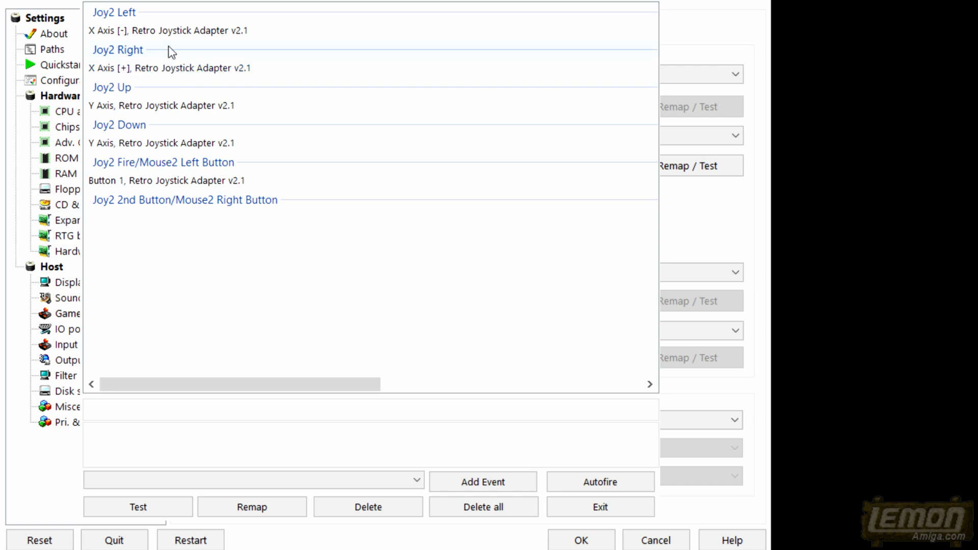
mouse_move(168, 107)
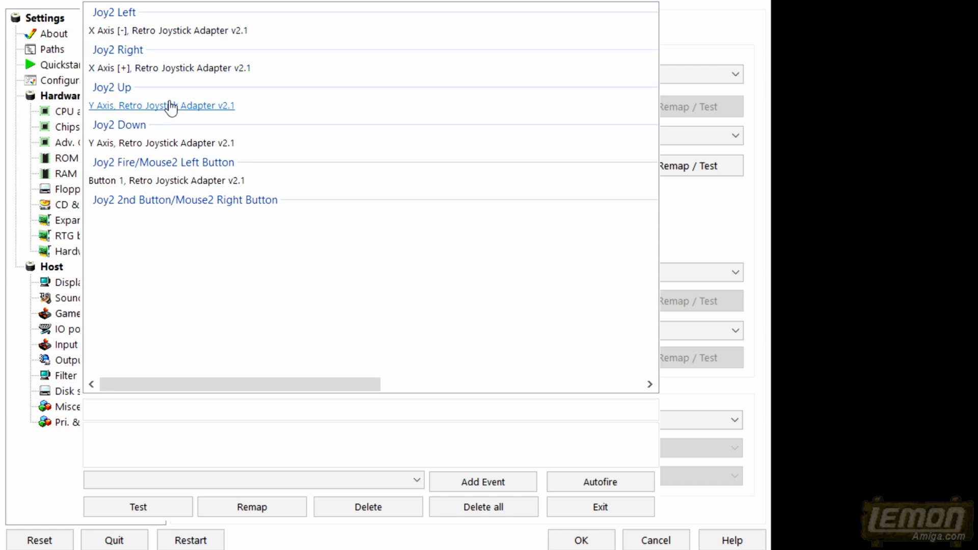
left_click(160, 106)
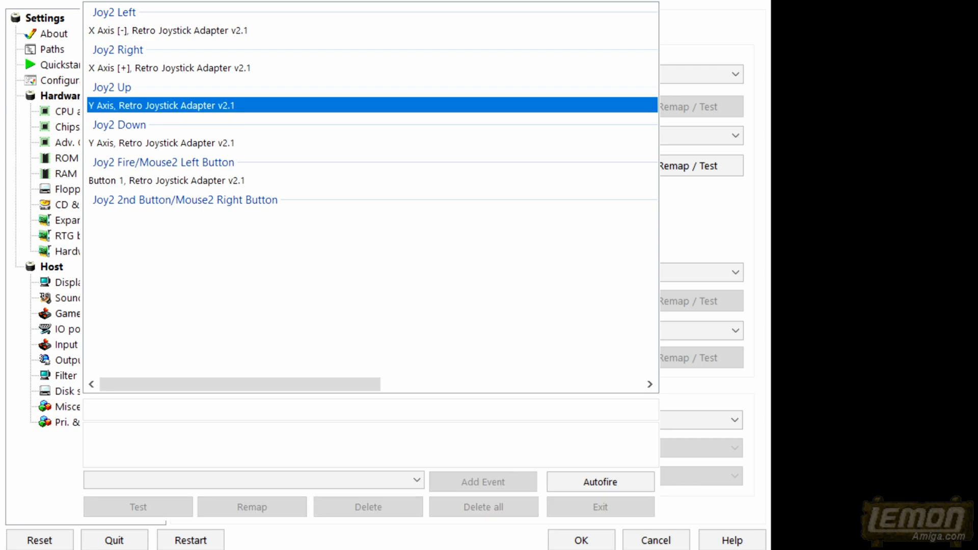
left_click(368, 507)
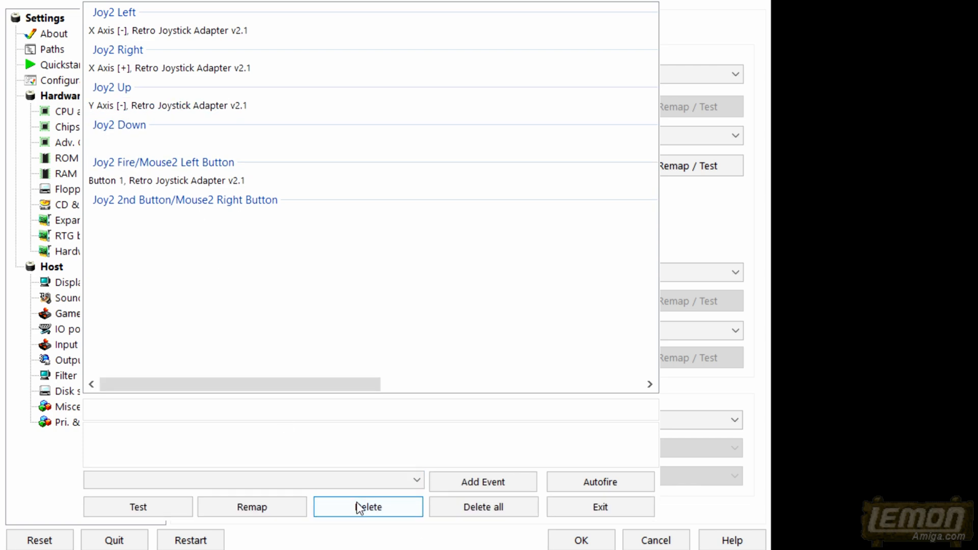
left_click(367, 507)
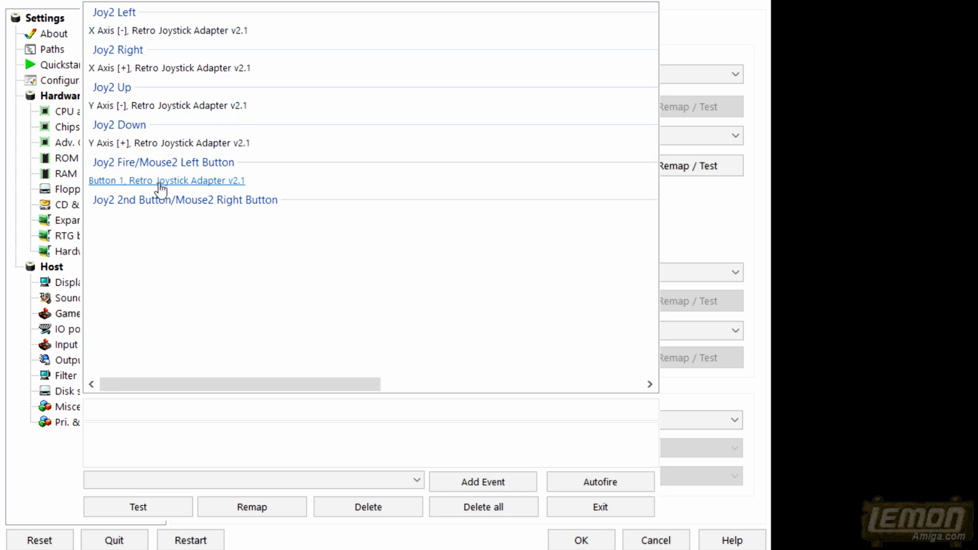
mouse_move(399, 310)
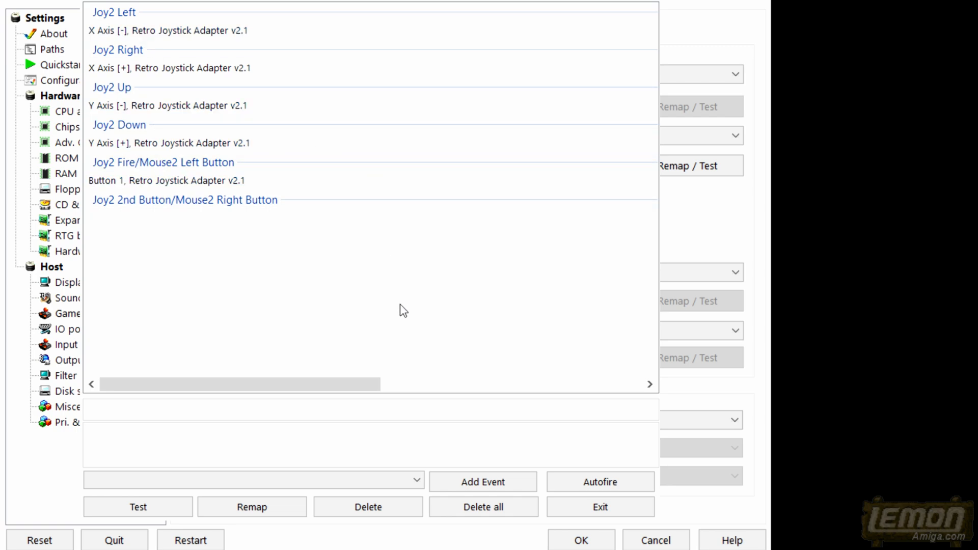
mouse_move(373, 302)
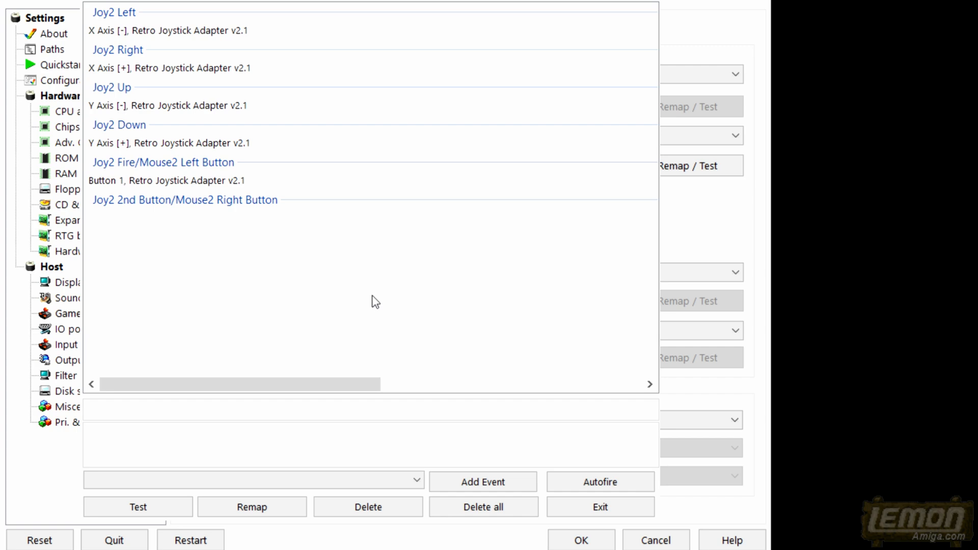
mouse_move(235, 231)
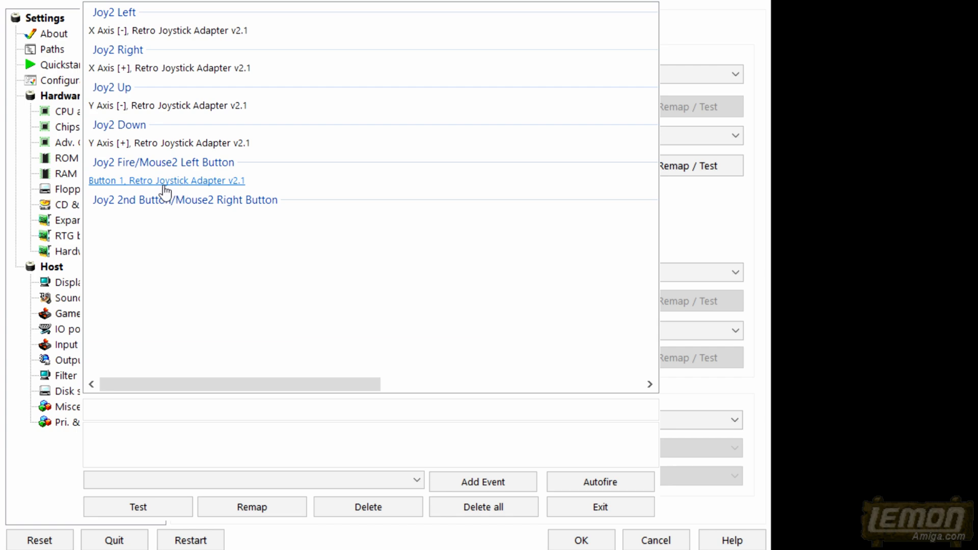
mouse_move(153, 109)
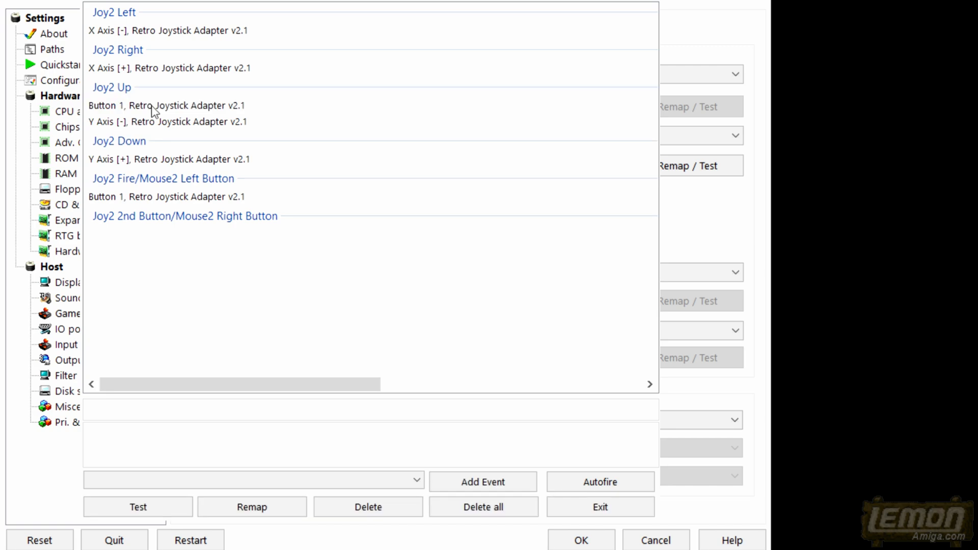
Step: Swap bindings so Joy2 Up uses Button 1 and Joy2 Fire uses Y Axis [-]
left_click(156, 121)
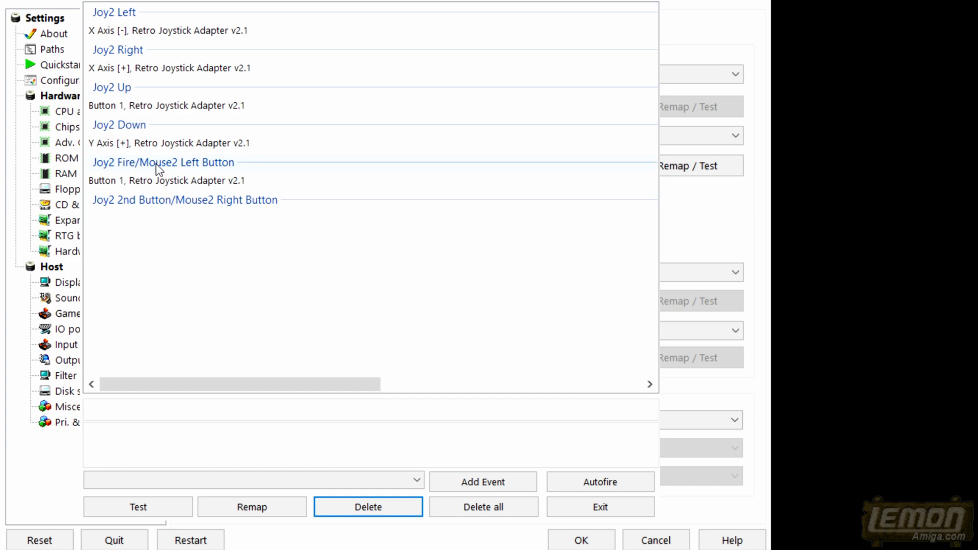
left_click(163, 181)
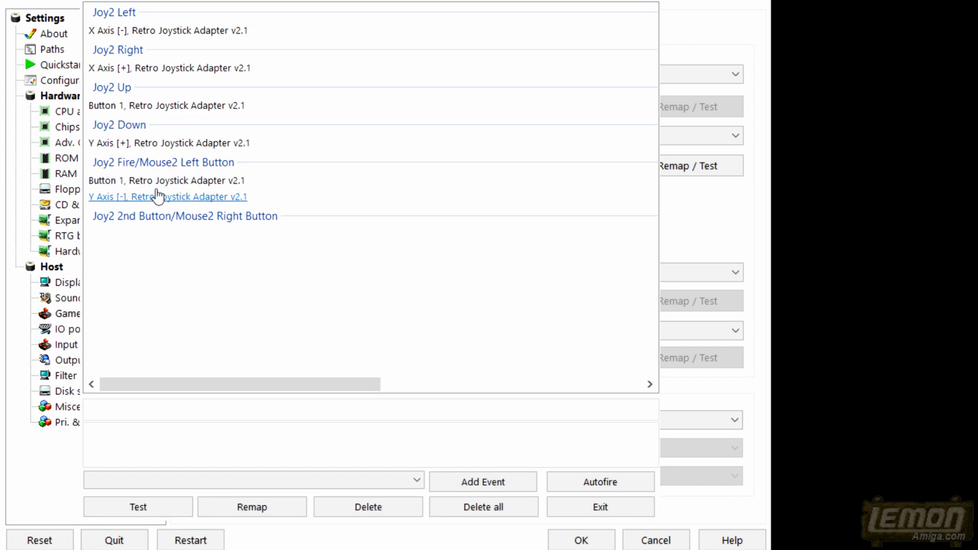
left_click(368, 507)
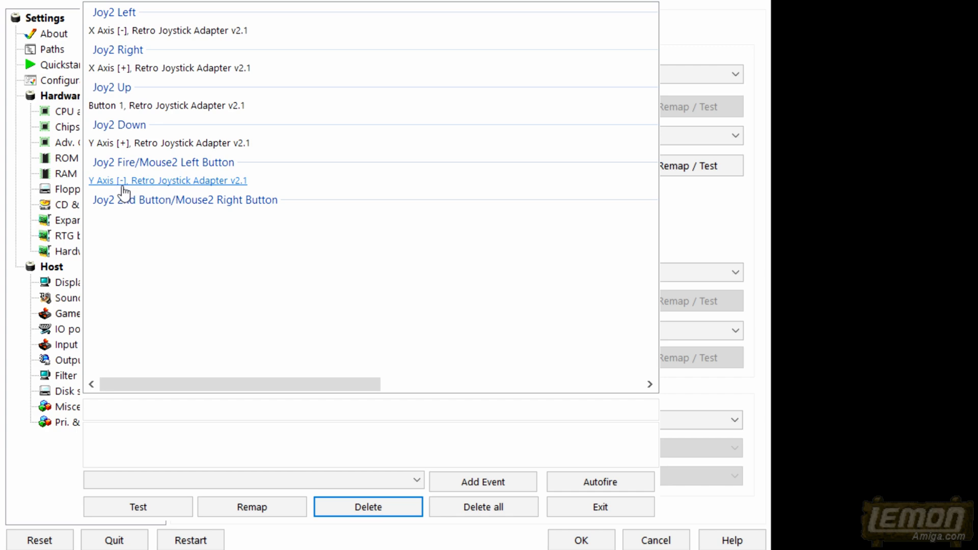
mouse_move(184, 186)
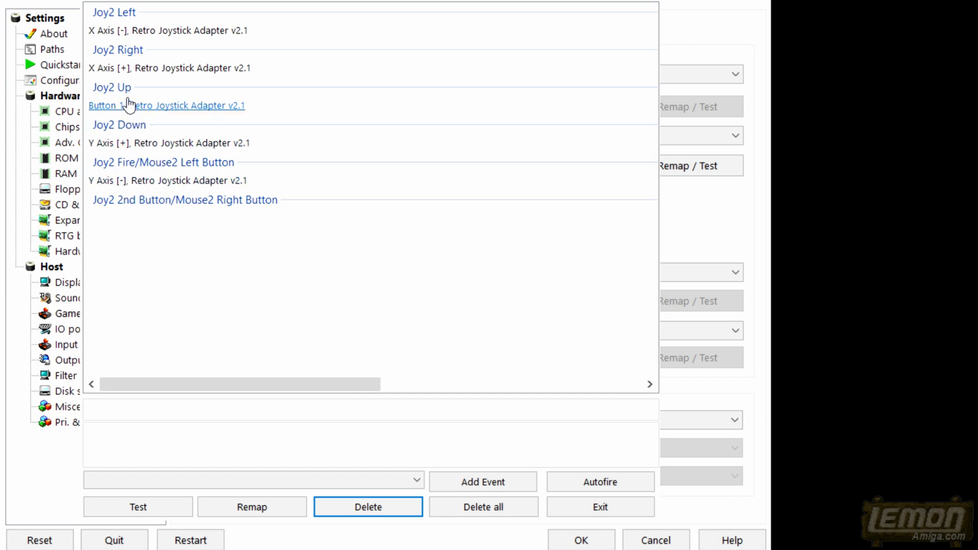
mouse_move(181, 114)
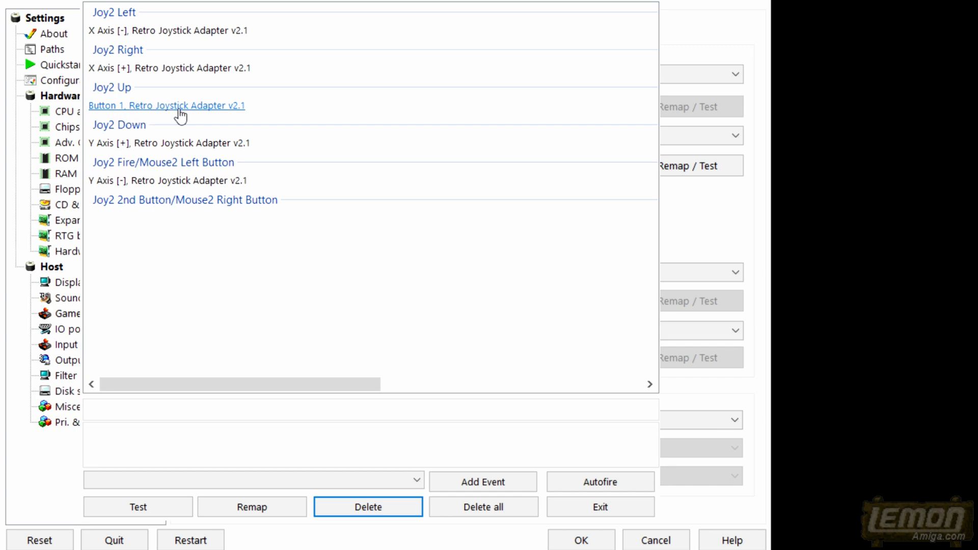
mouse_move(291, 157)
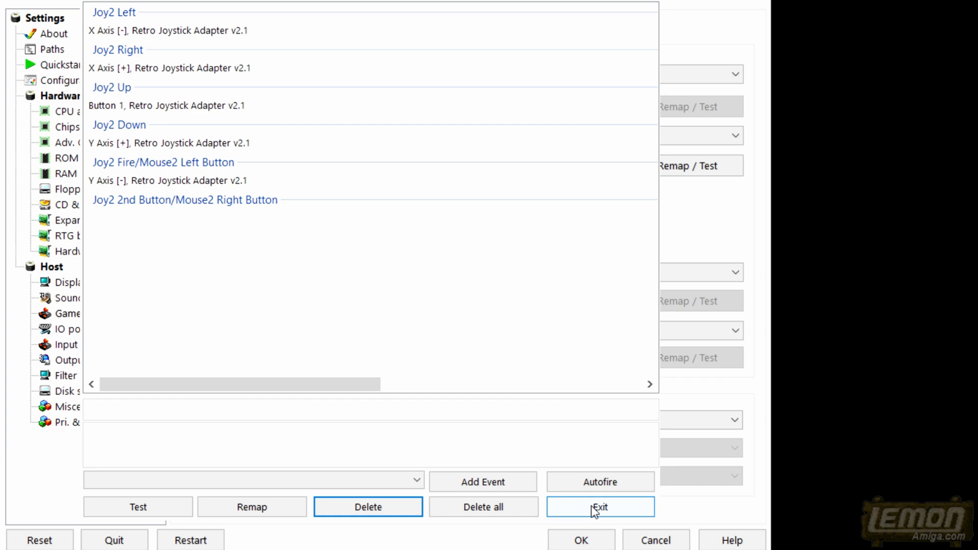
Step: Exit the remap panel and confirm Port 2's Custom 1 configuration with OK
left_click(601, 507)
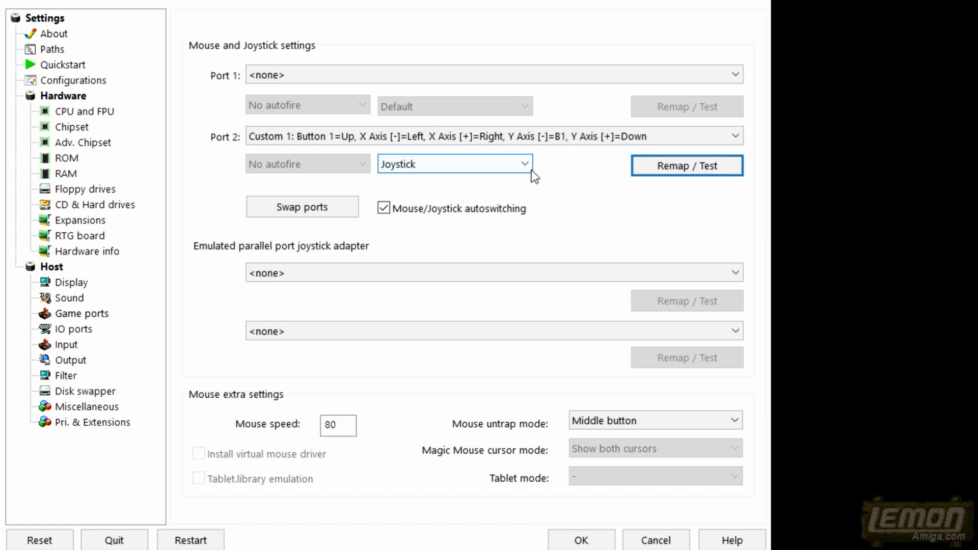
mouse_move(570, 171)
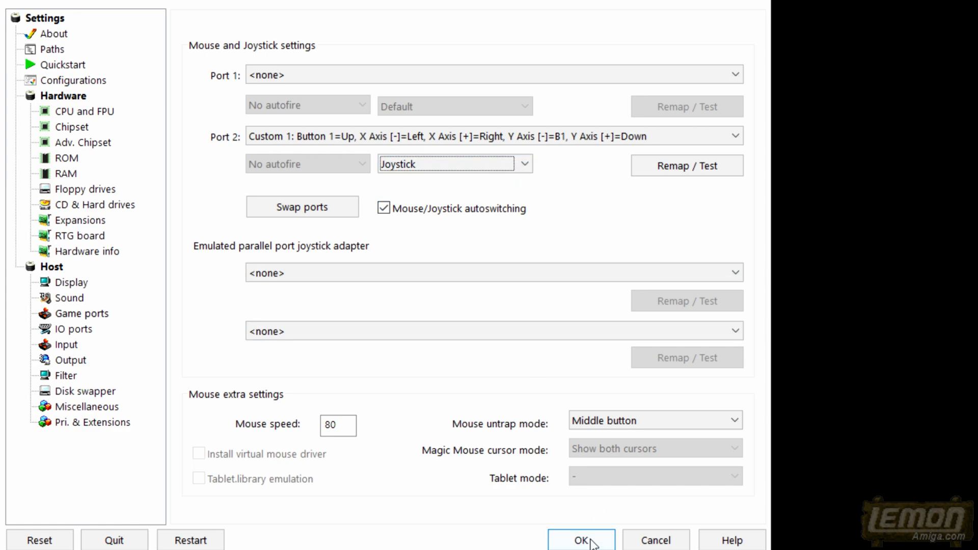
left_click(585, 541)
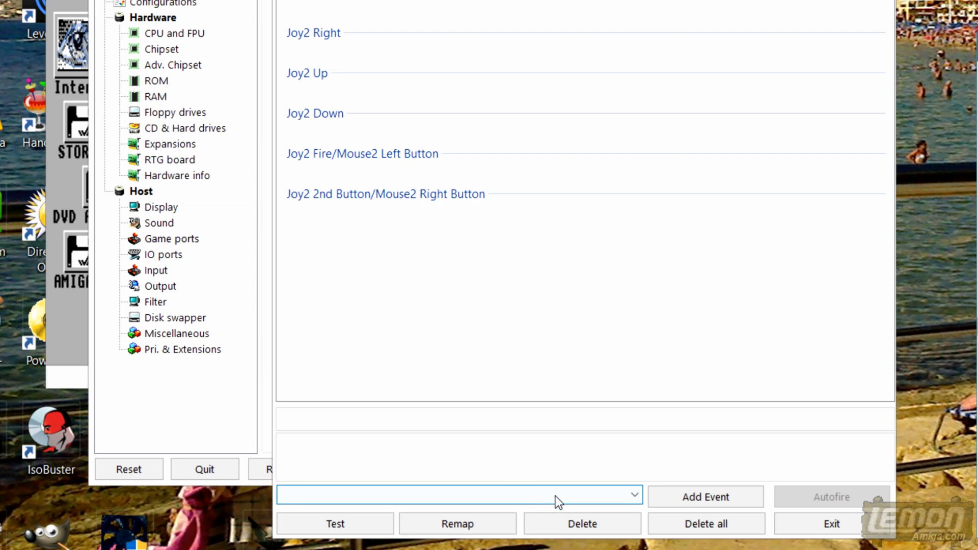
mouse_move(539, 506)
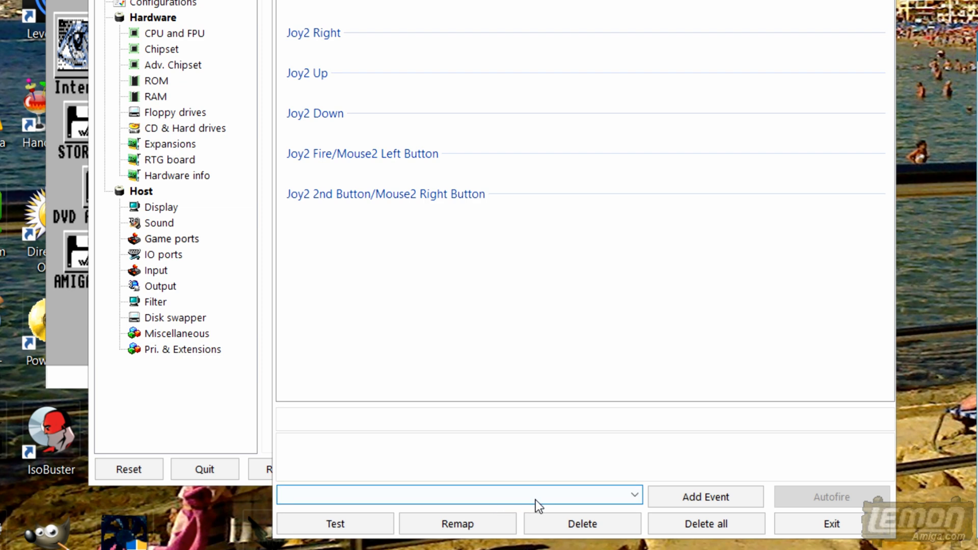
Step: Browse the event dropdown past Joy1, CD32 and lightpen events to the parallel joystick entries
left_click(632, 496)
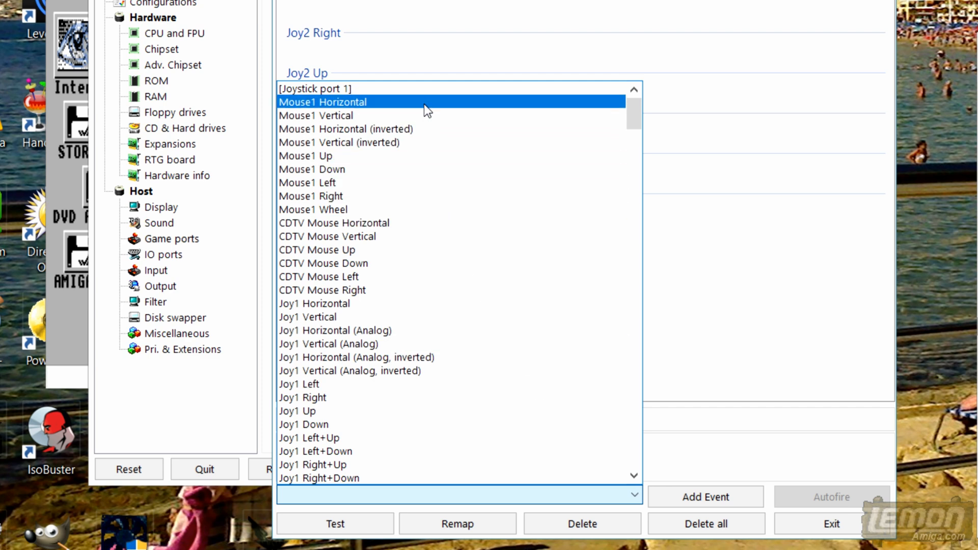
left_click(313, 209)
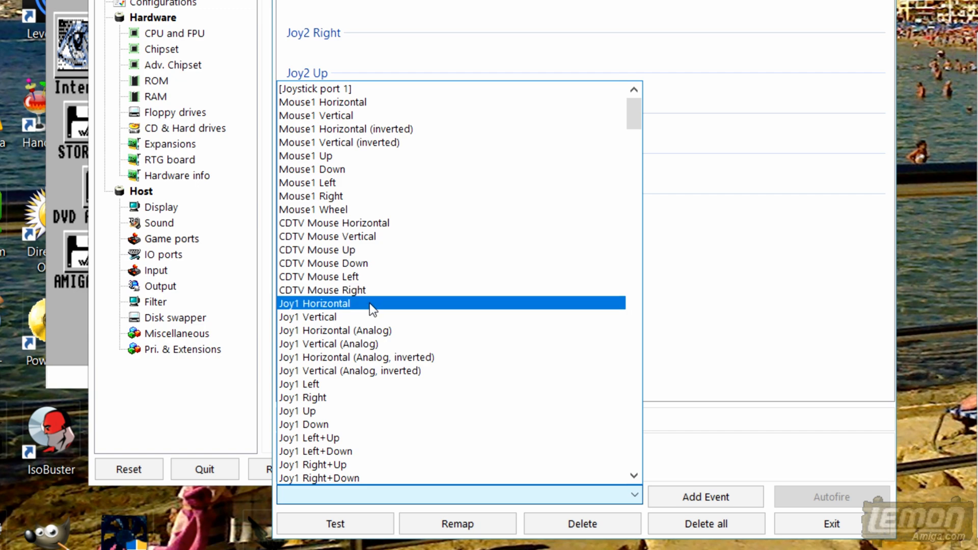
scroll("down", 3)
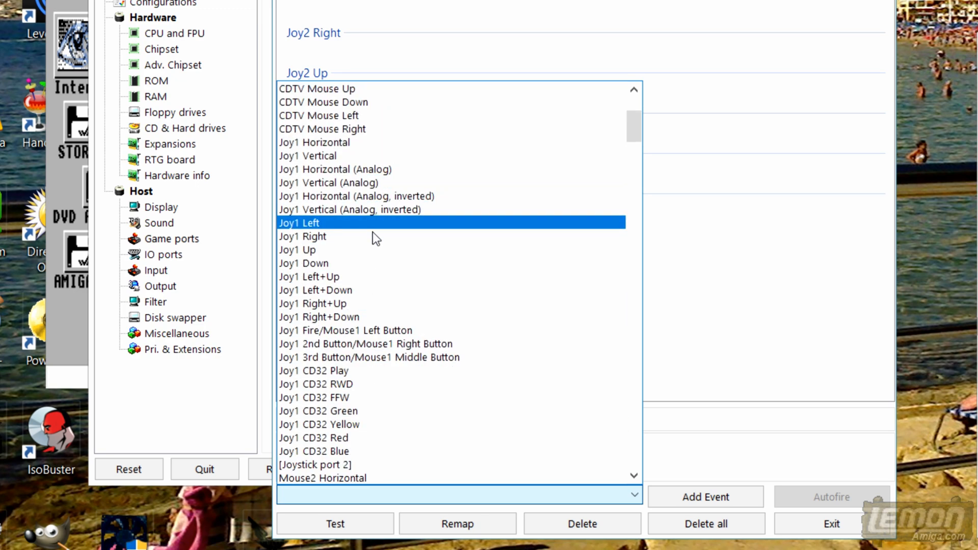
left_click(384, 364)
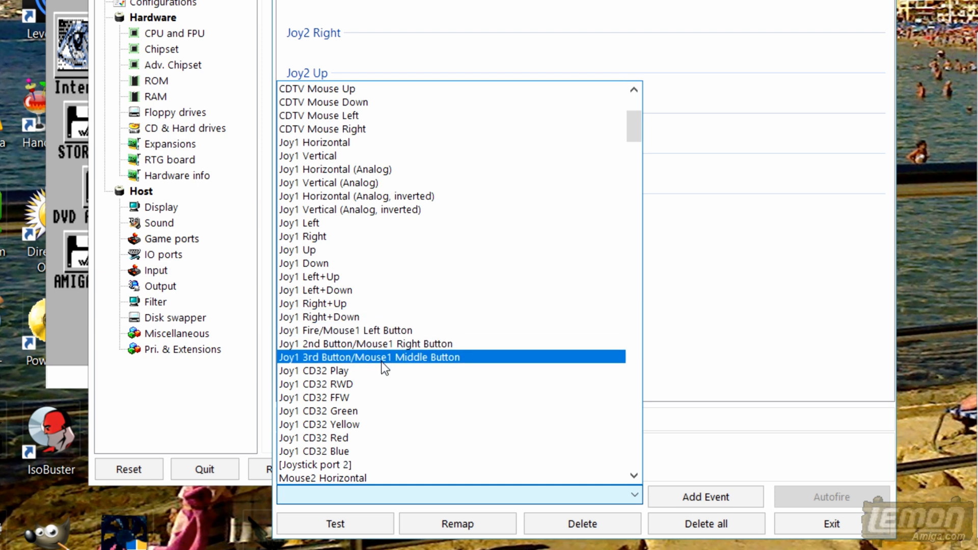
left_click(379, 371)
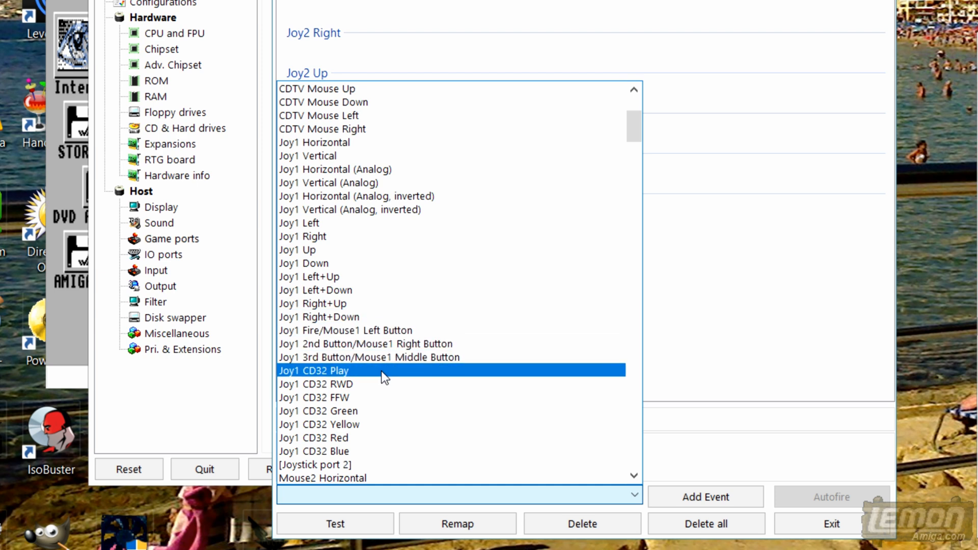
mouse_move(399, 378)
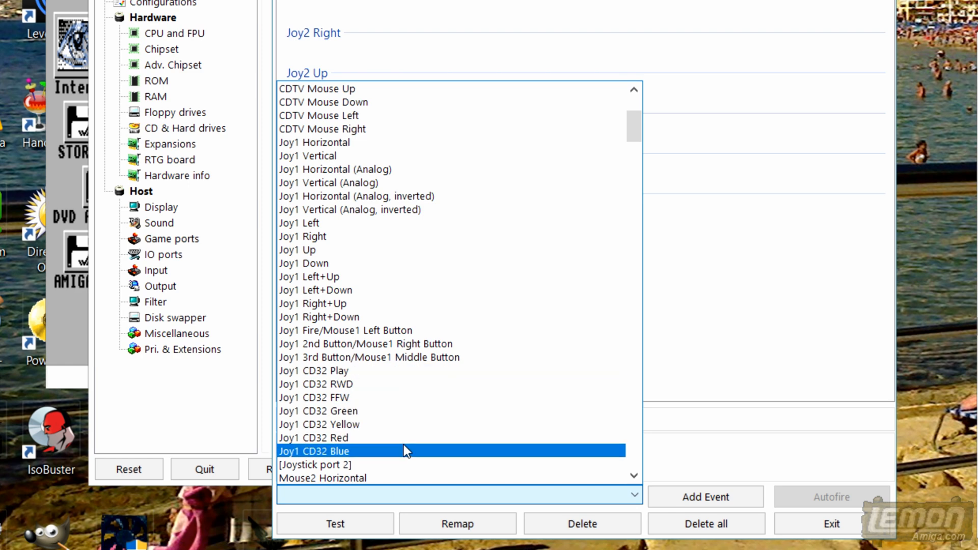
left_click(325, 464)
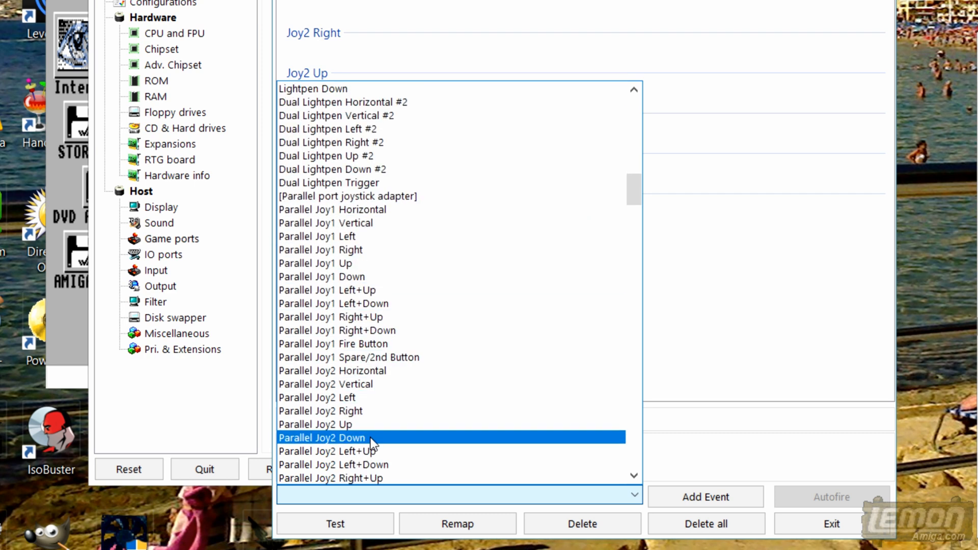
scroll("down", 3)
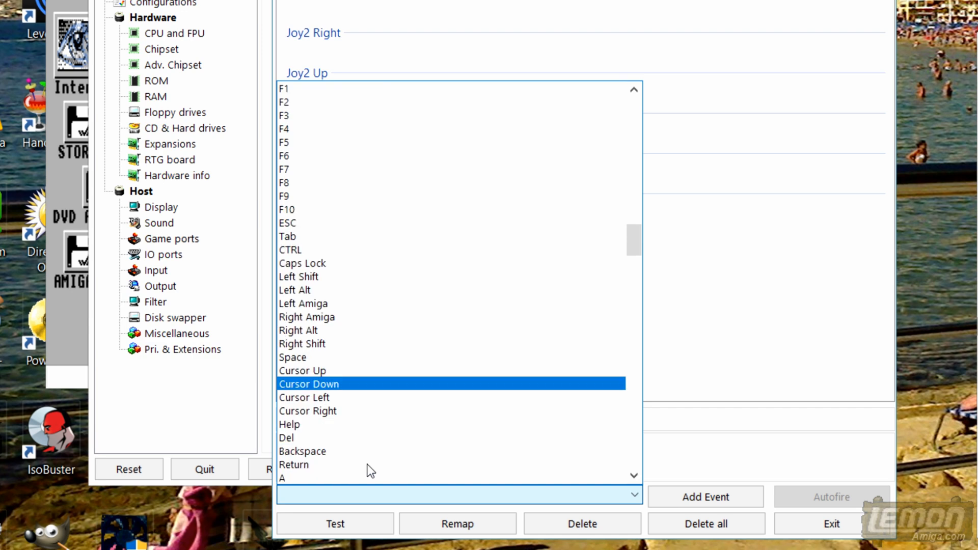
scroll("down", 3)
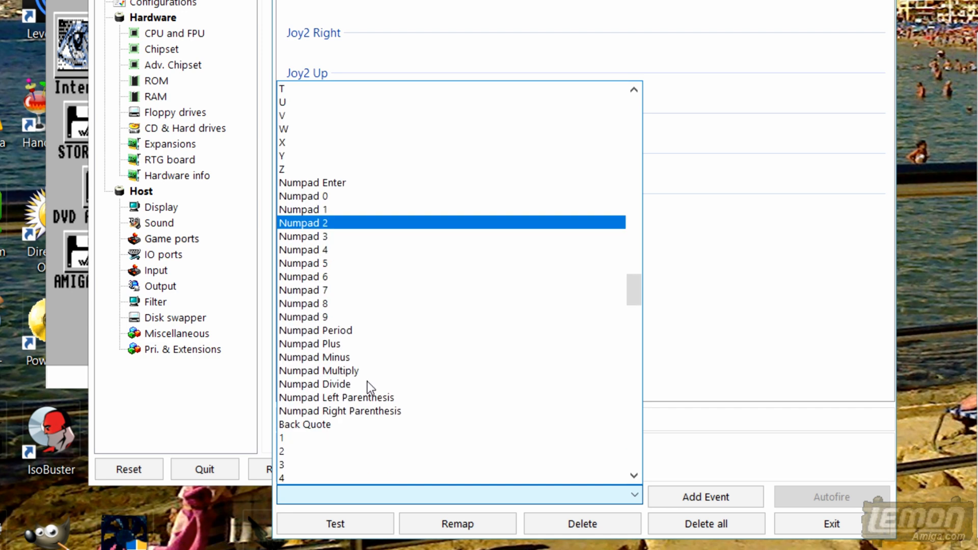
left_click(338, 397)
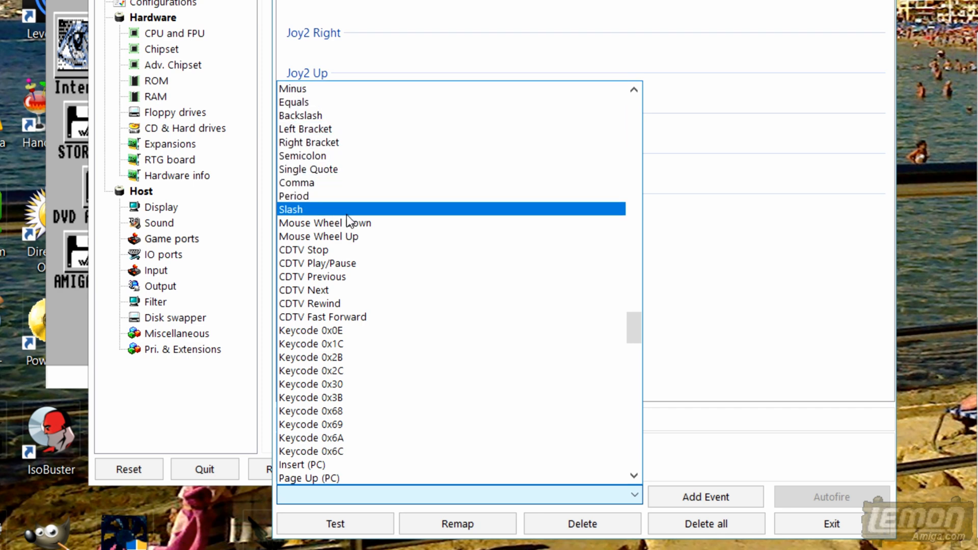
left_click(325, 223)
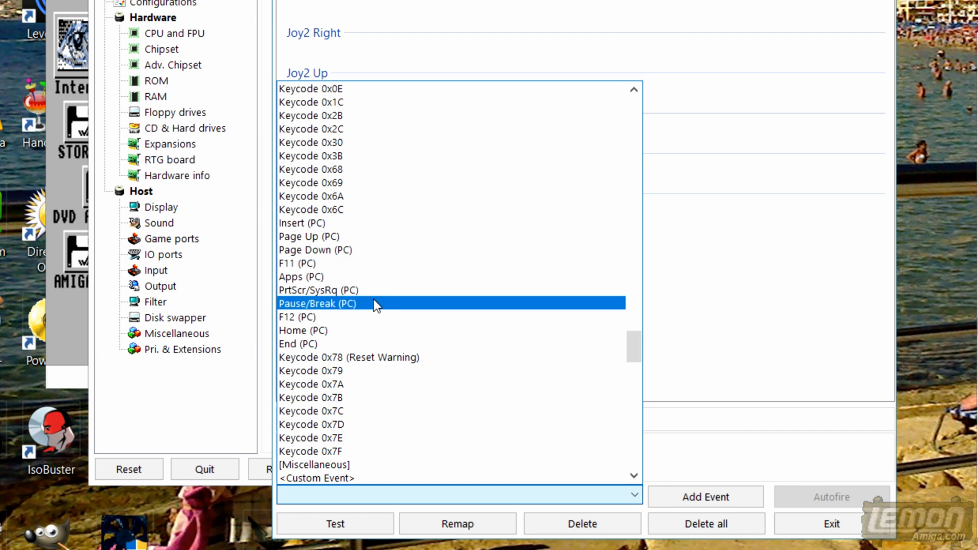
mouse_move(386, 311)
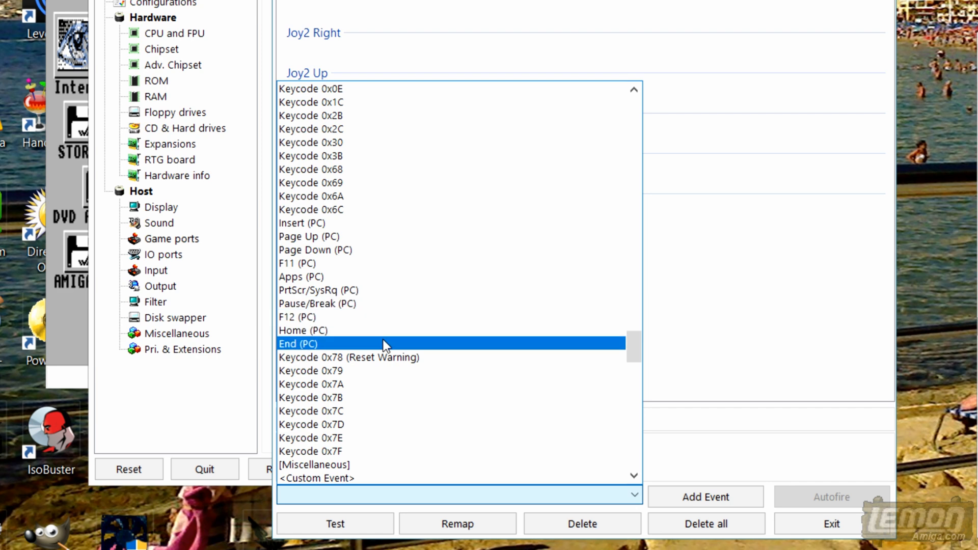
mouse_move(442, 338)
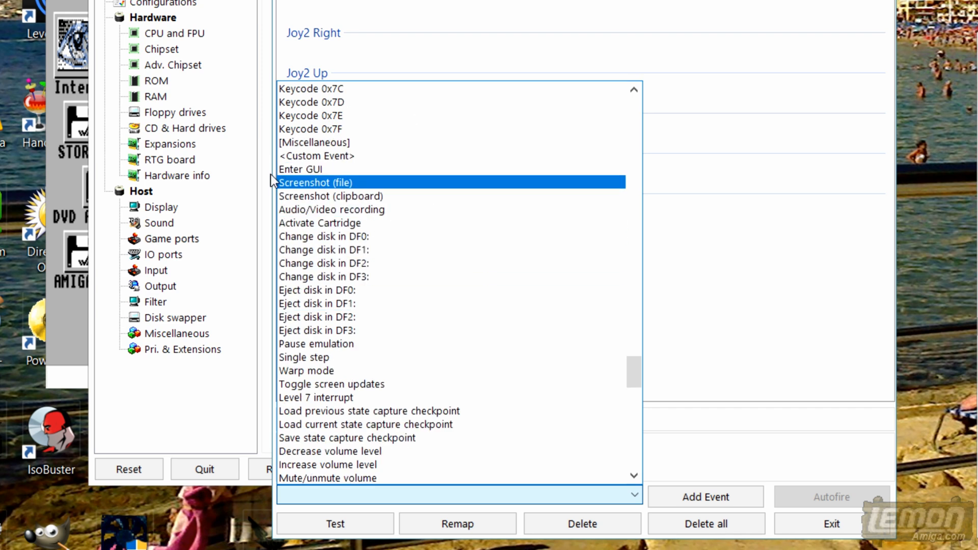
mouse_move(380, 175)
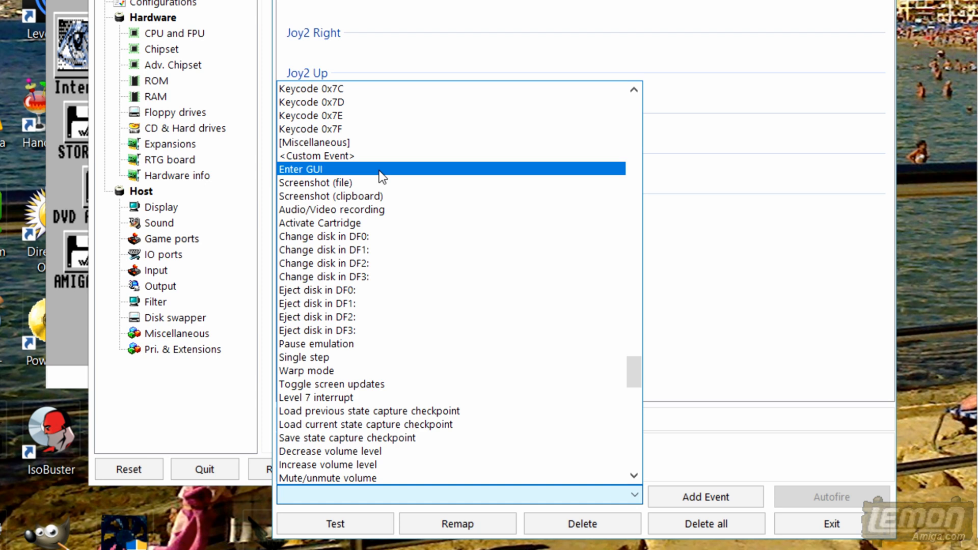
mouse_move(453, 181)
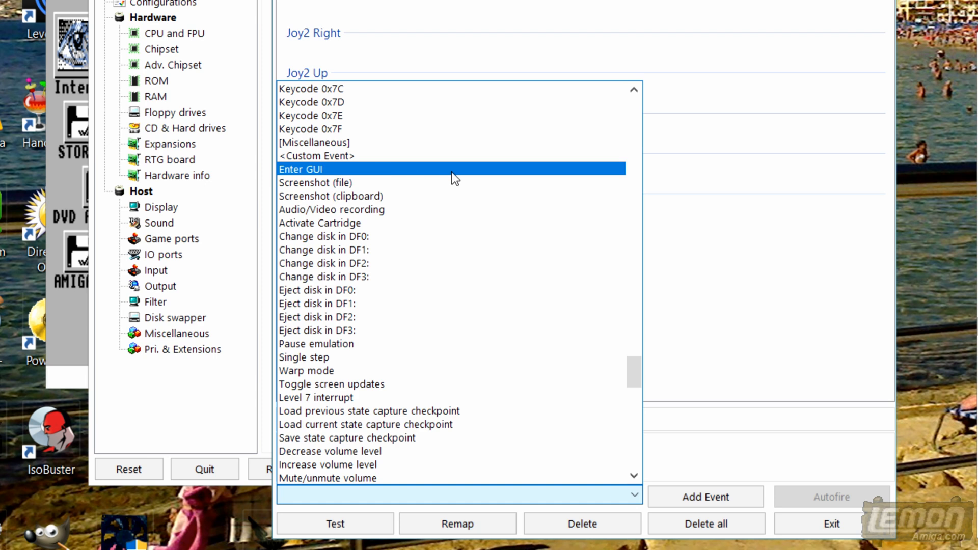
mouse_move(391, 177)
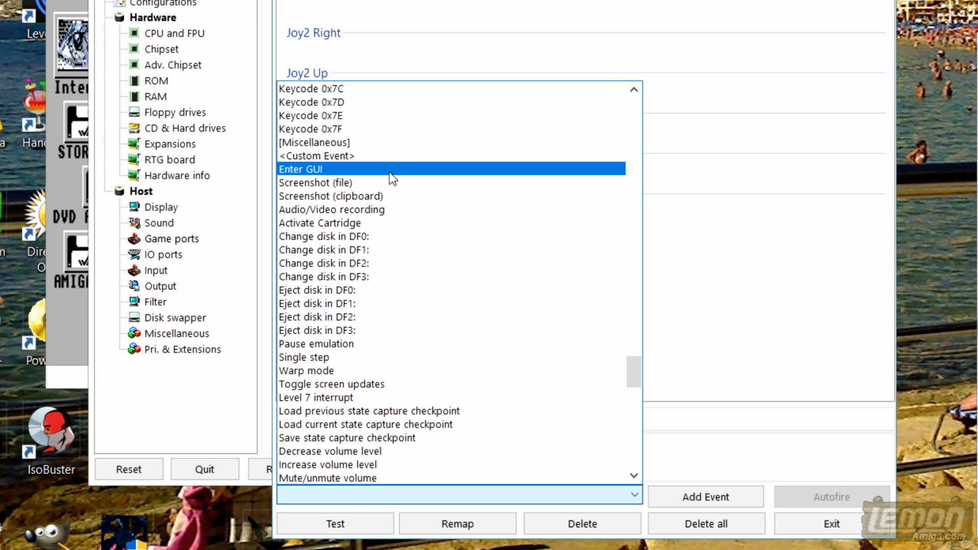
mouse_move(345, 217)
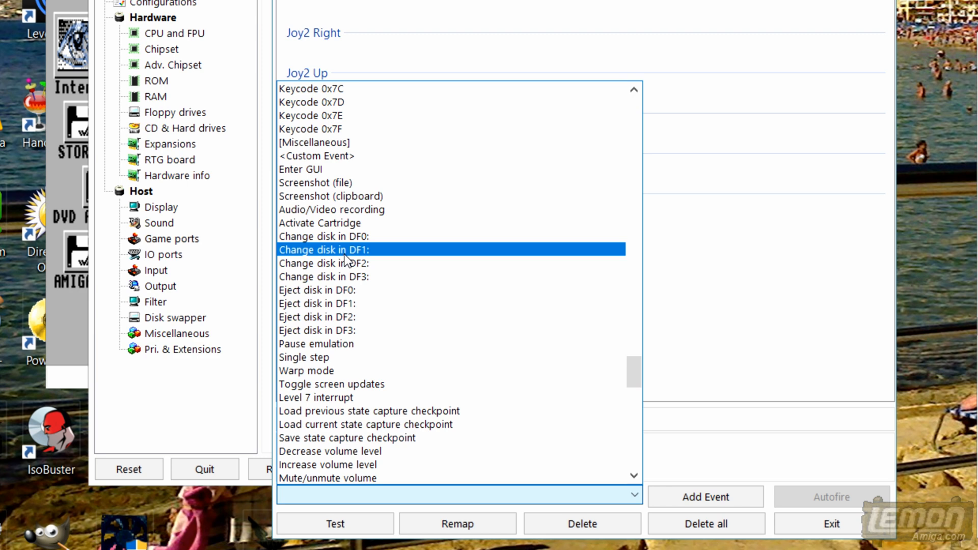
left_click(317, 304)
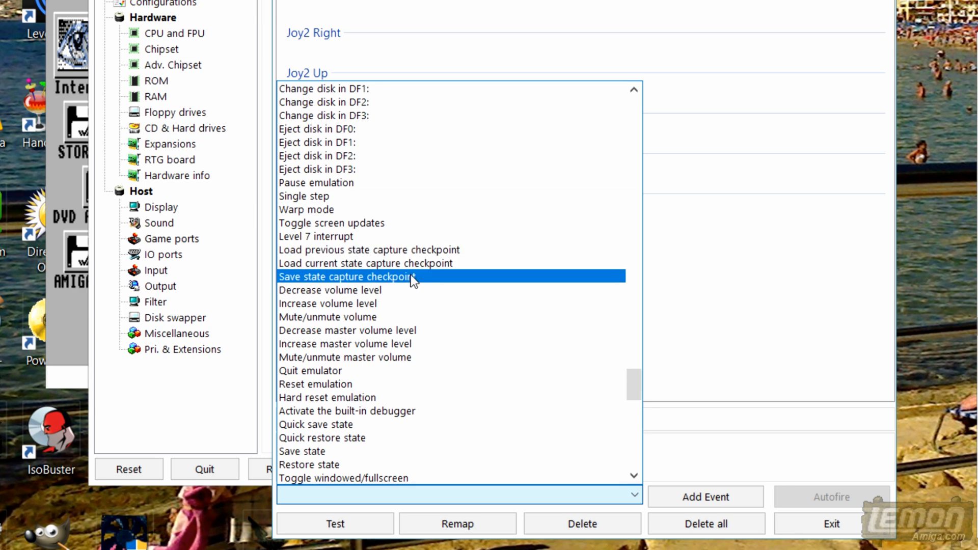
mouse_move(391, 291)
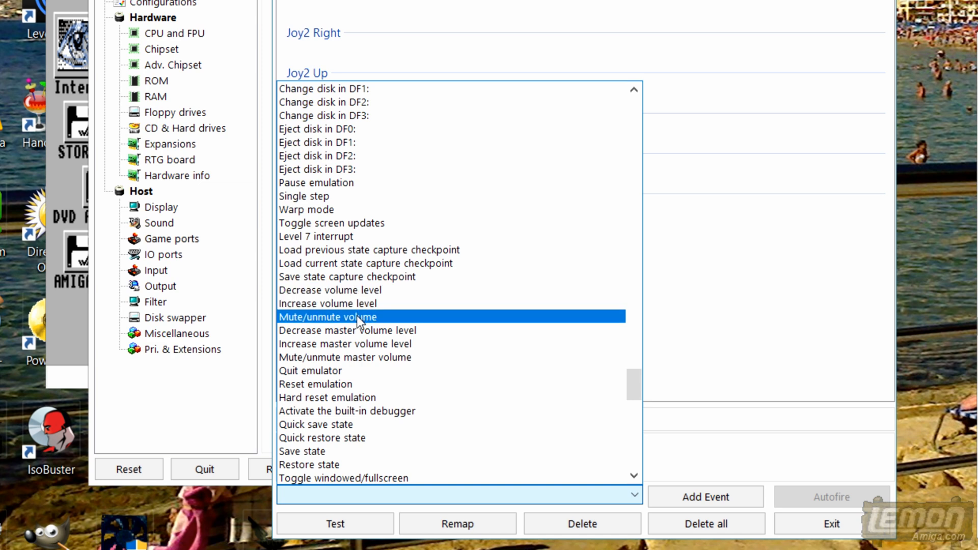
left_click(347, 330)
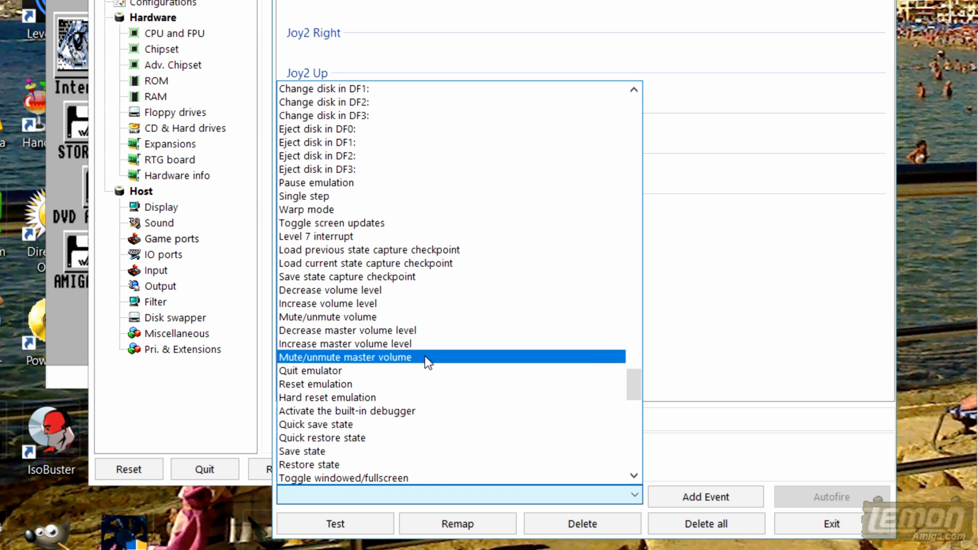
scroll("down", 3)
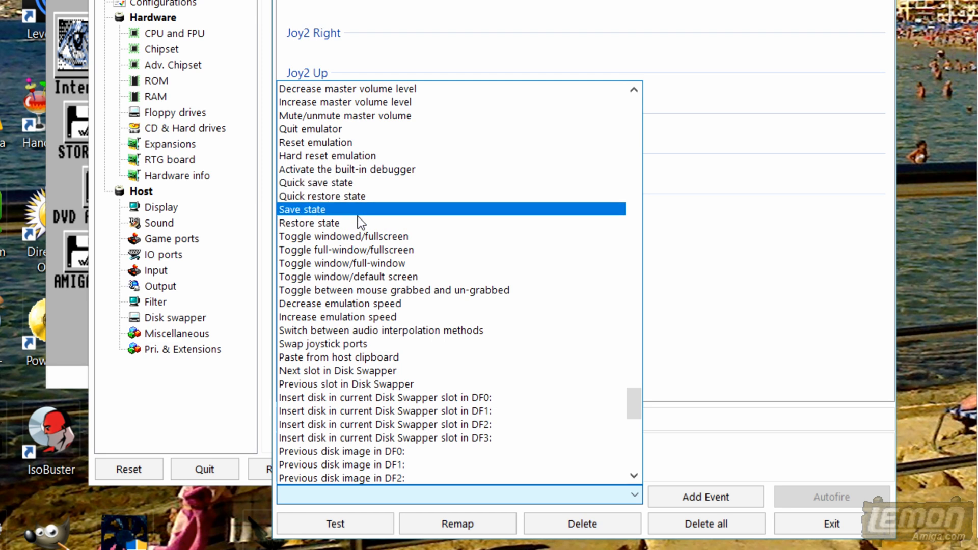
left_click(340, 304)
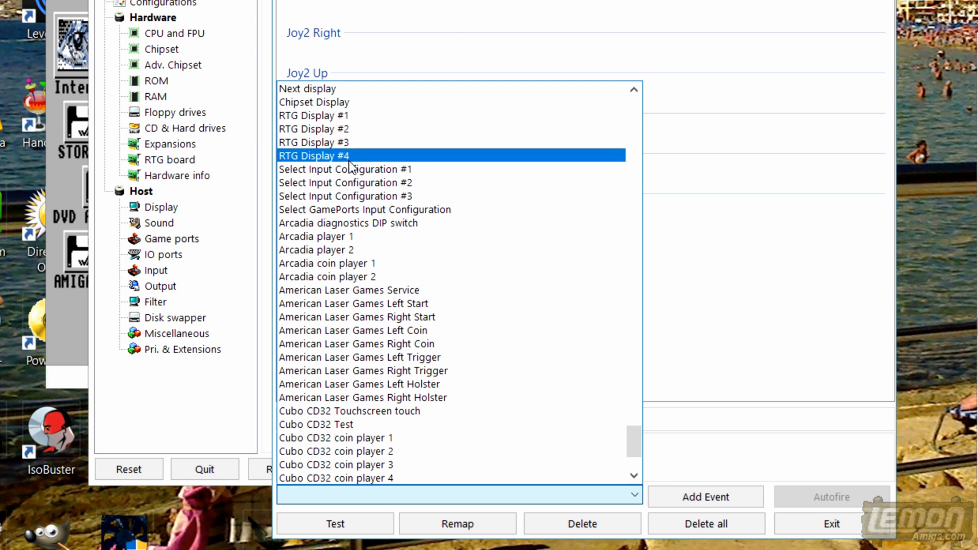
mouse_move(358, 146)
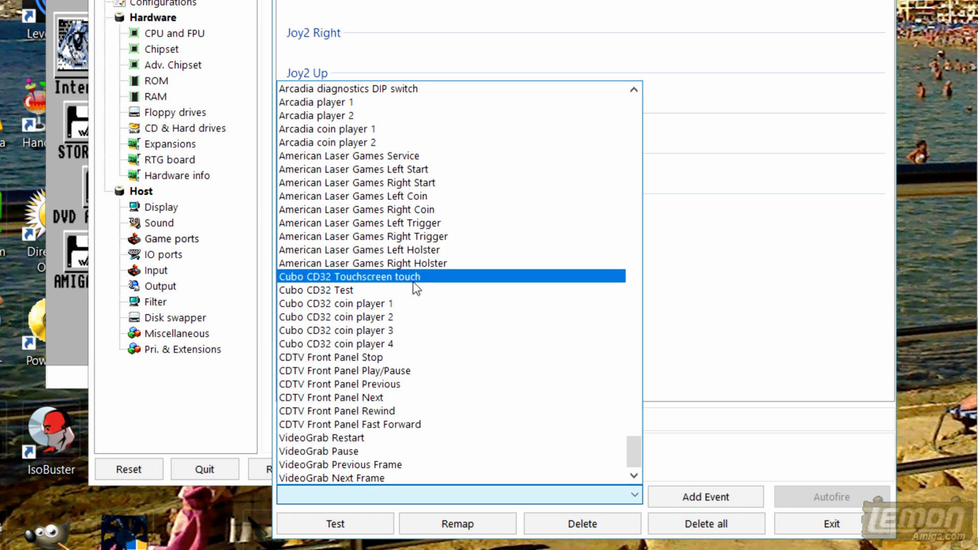
left_click(345, 316)
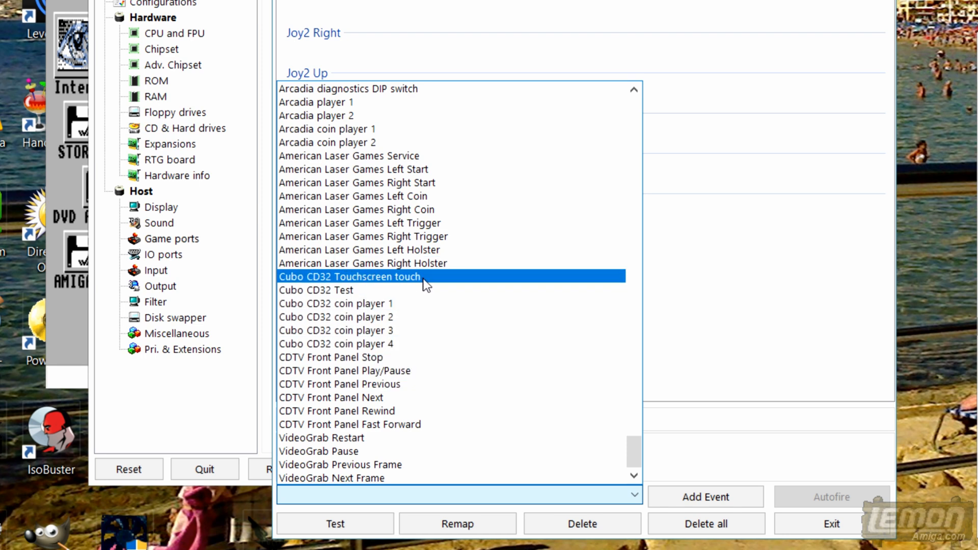
mouse_move(393, 289)
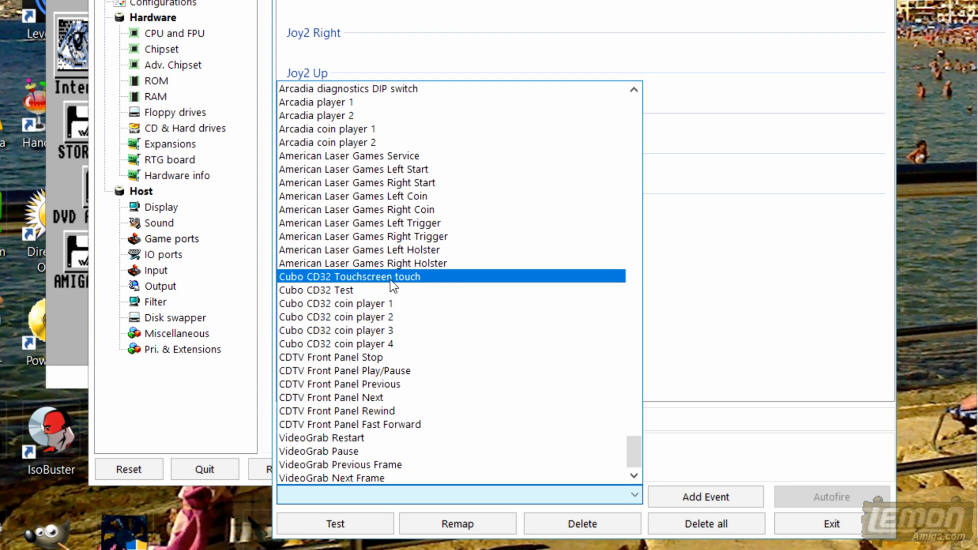
left_click(349, 424)
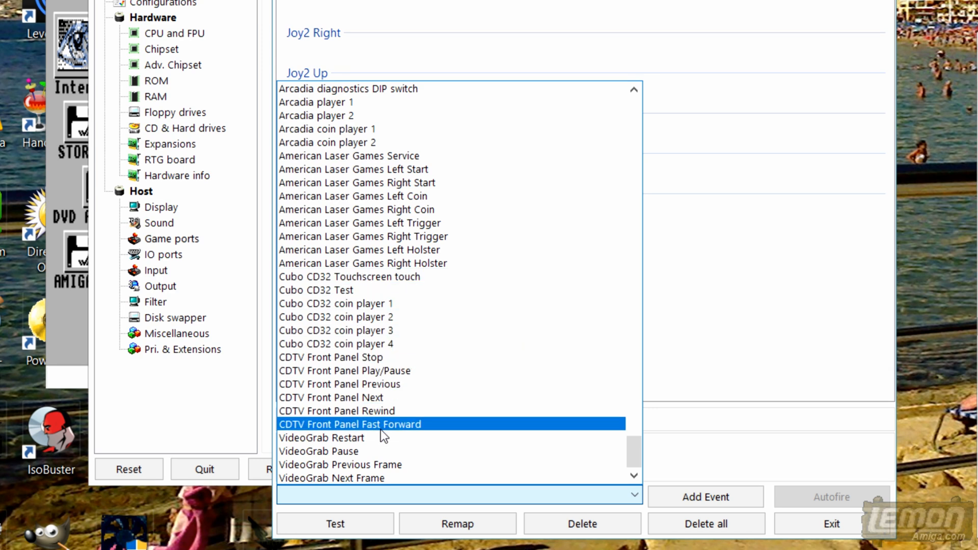
left_click(331, 397)
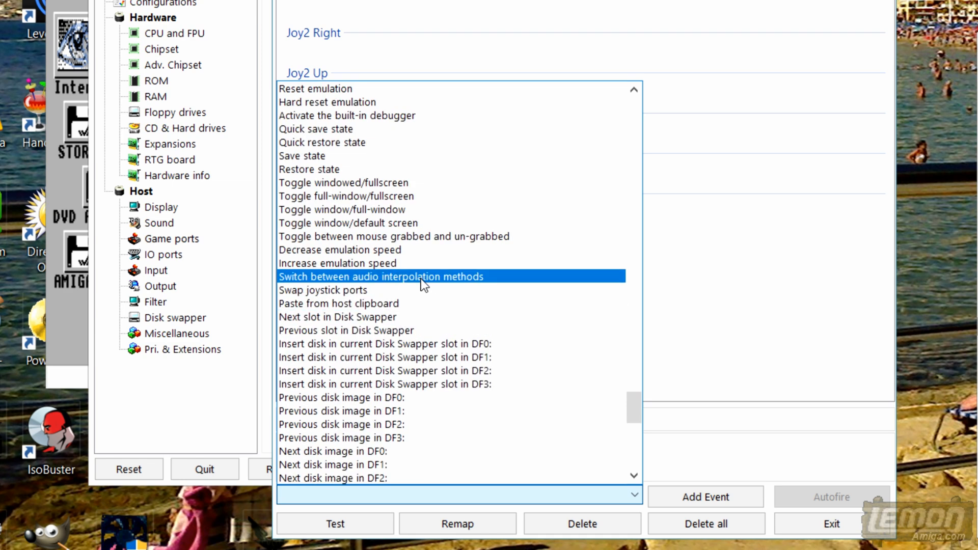
left_click(323, 290)
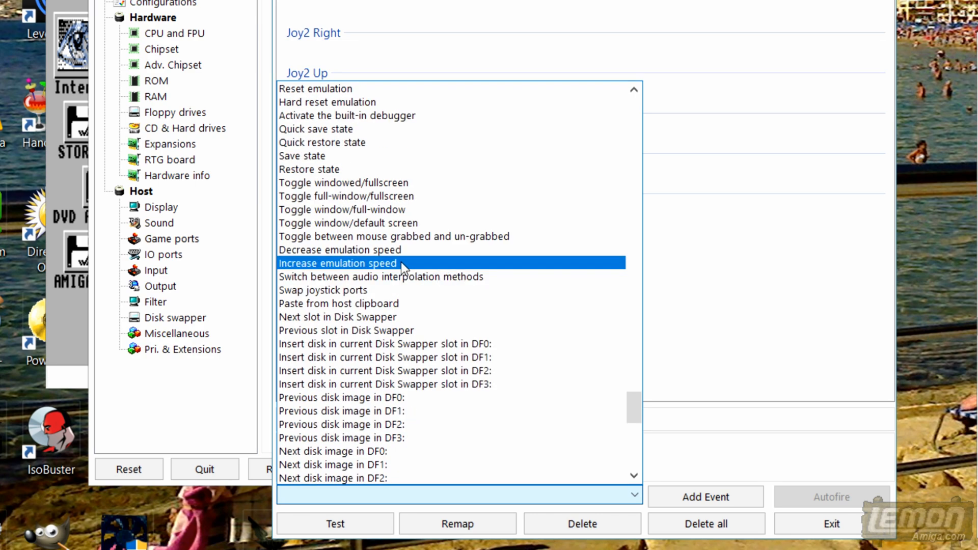
mouse_move(360, 269)
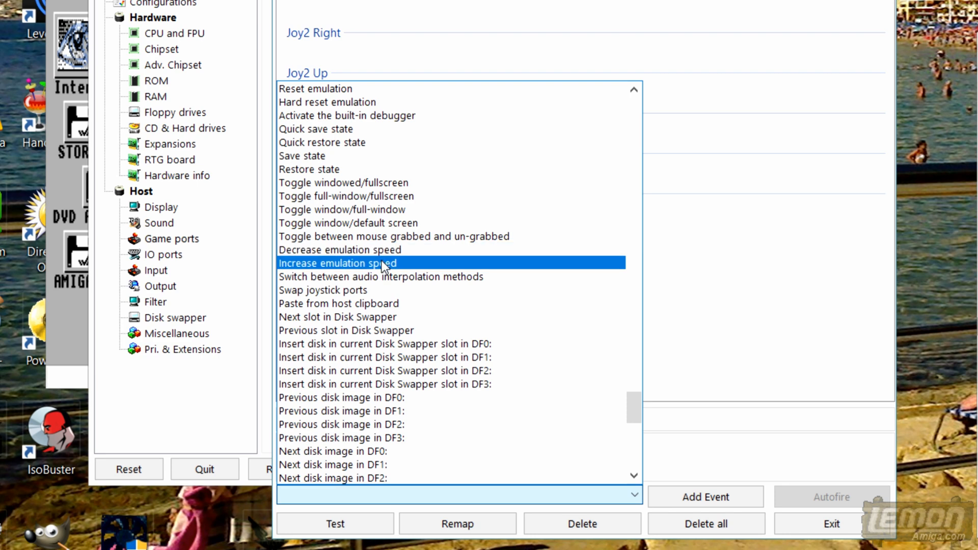
mouse_move(398, 265)
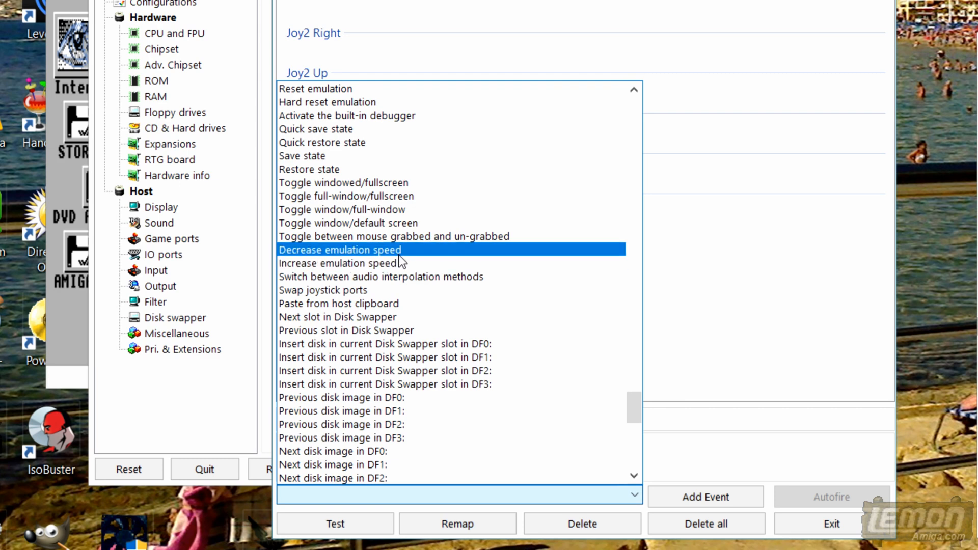
left_click(315, 89)
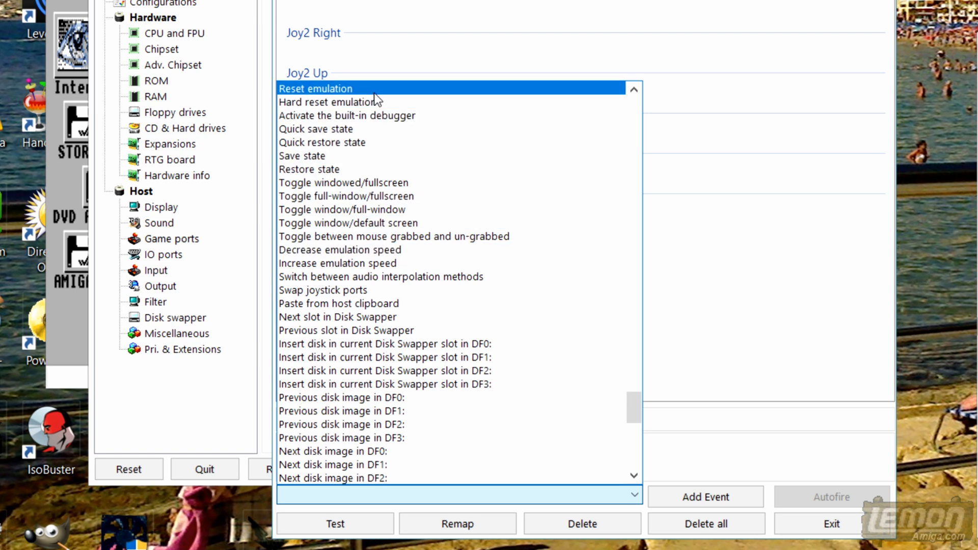
mouse_move(352, 100)
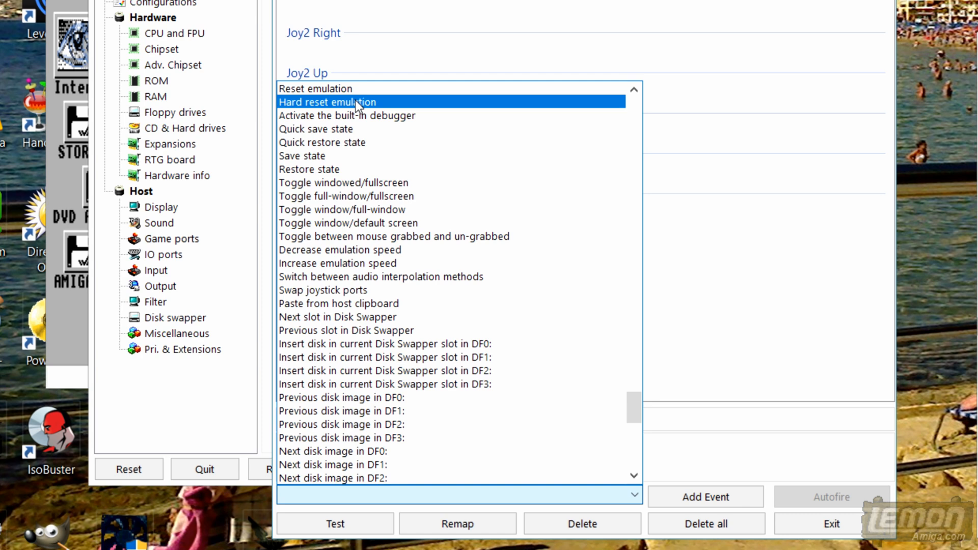
Step: Add a Reset emulation event to the Joy2 list and bind it to a keyboard input
left_click(315, 88)
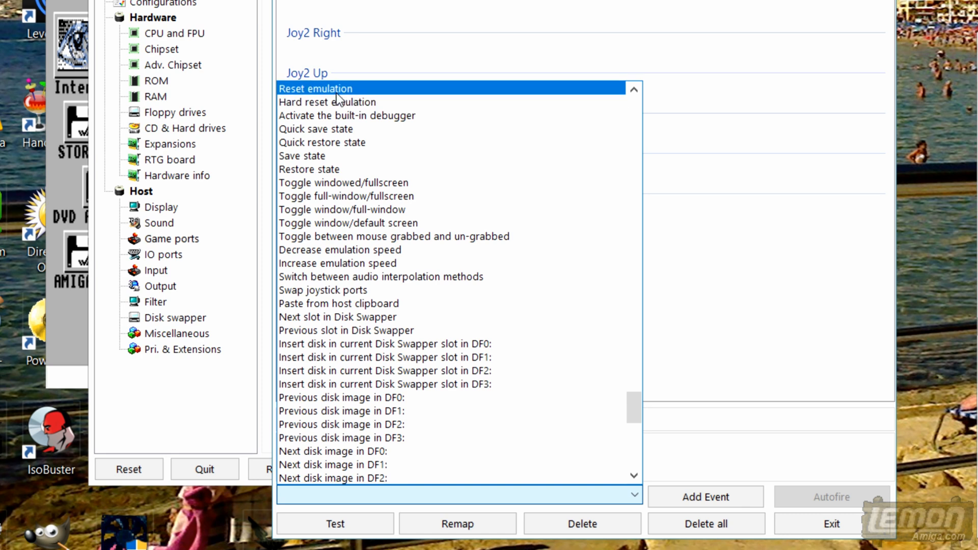
left_click(316, 89)
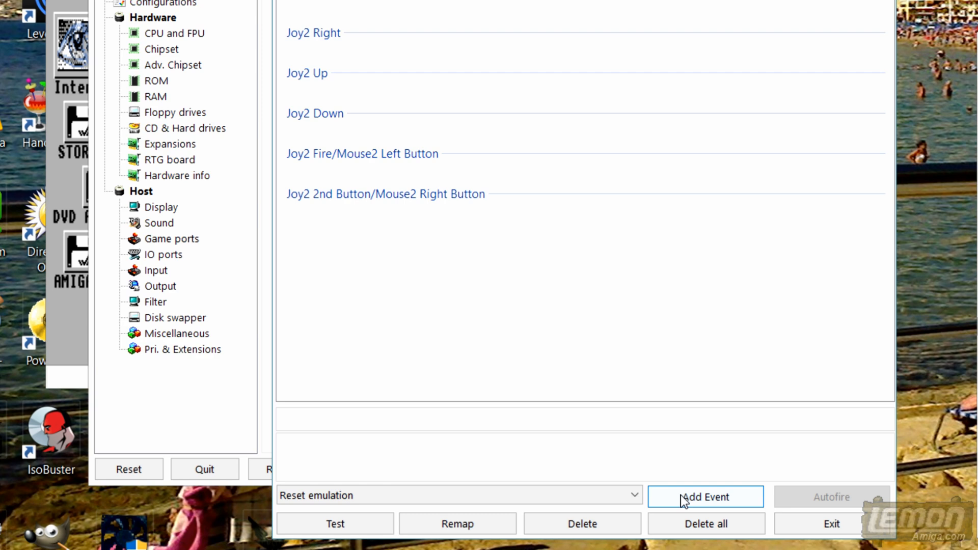
left_click(706, 496)
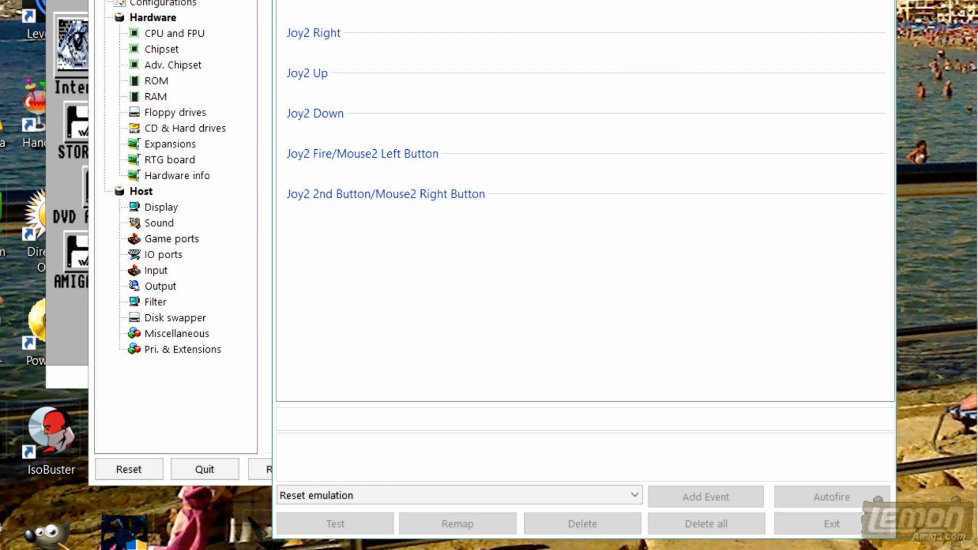
left_click(706, 497)
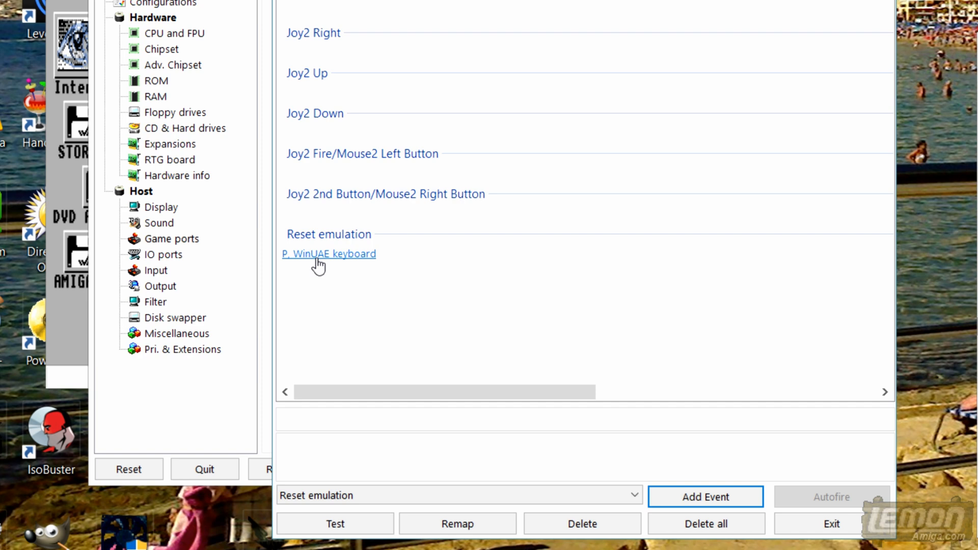
mouse_move(339, 270)
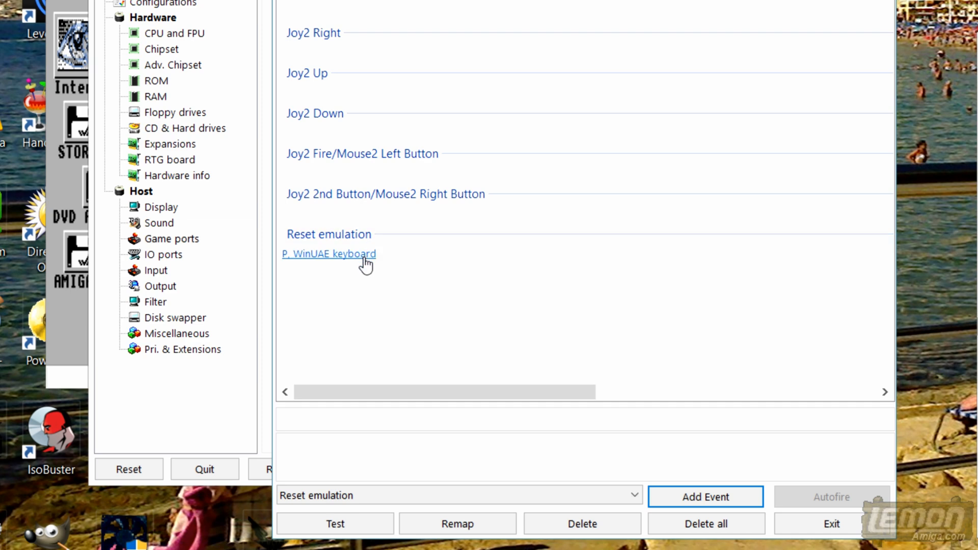
mouse_move(327, 270)
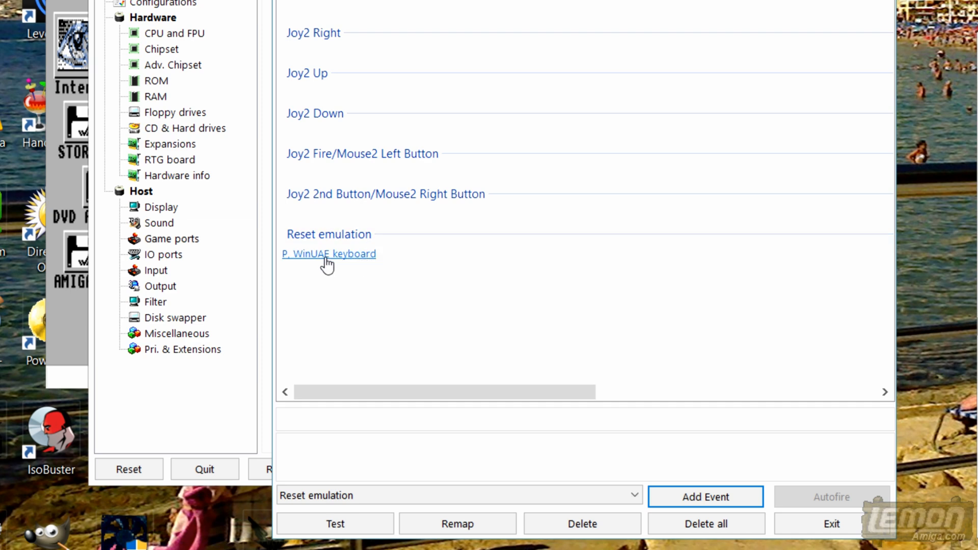
left_click(632, 497)
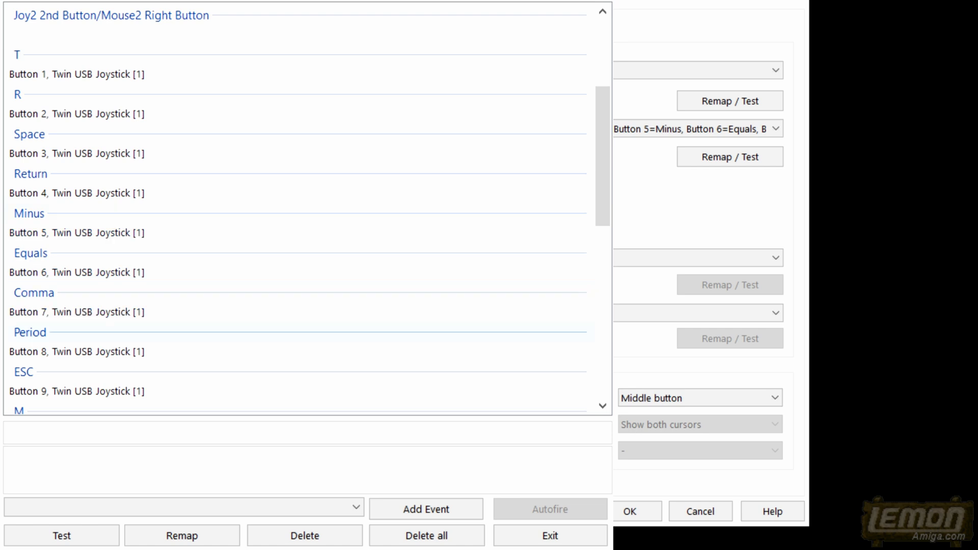
Step: Check the axis and hat key bindings, exit the editor, and accept Port 2 on Custom 1
scroll("down", 3)
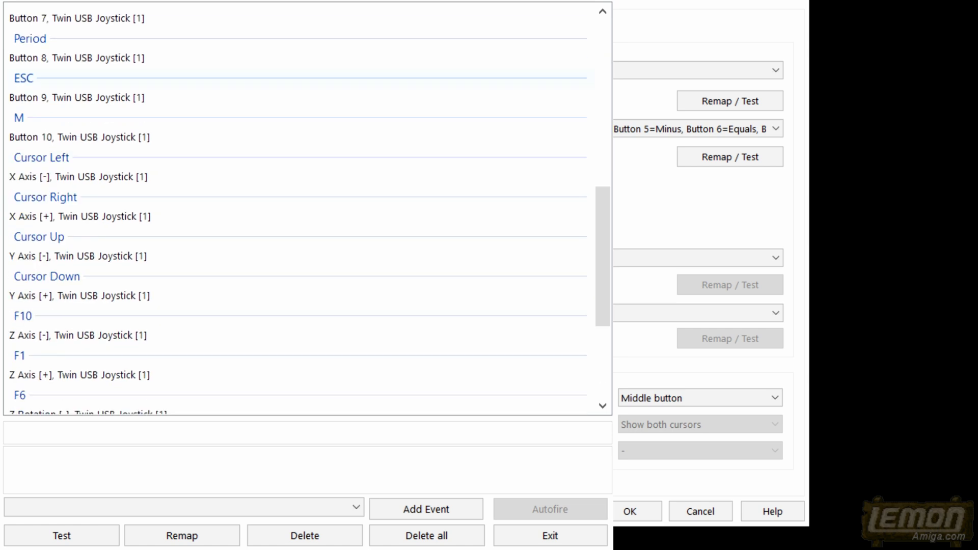
scroll("down", 3)
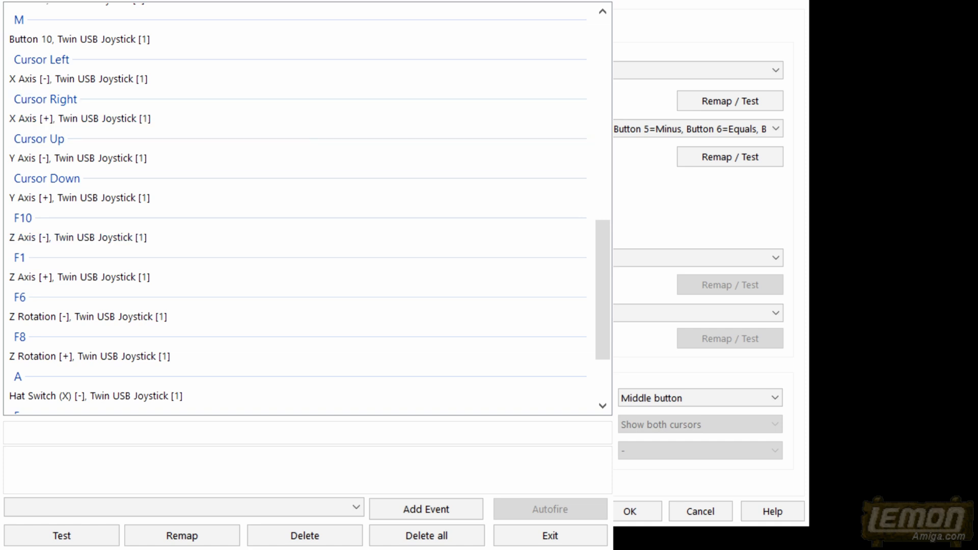
left_click(79, 158)
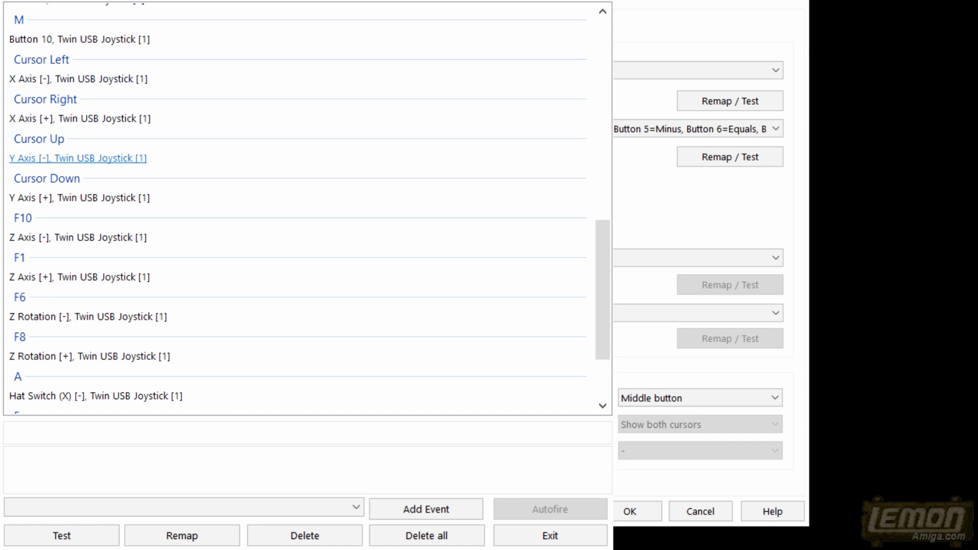
left_click(80, 197)
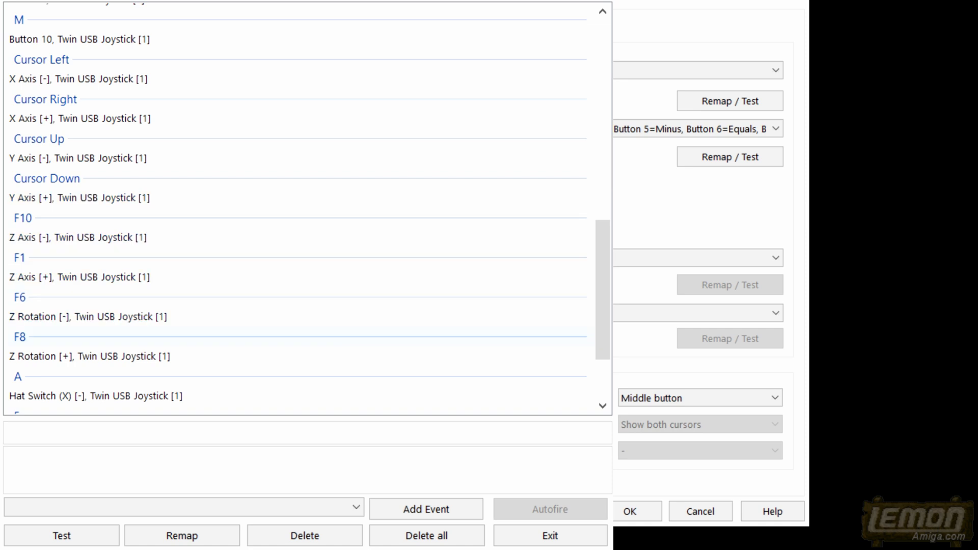
scroll("down", 3)
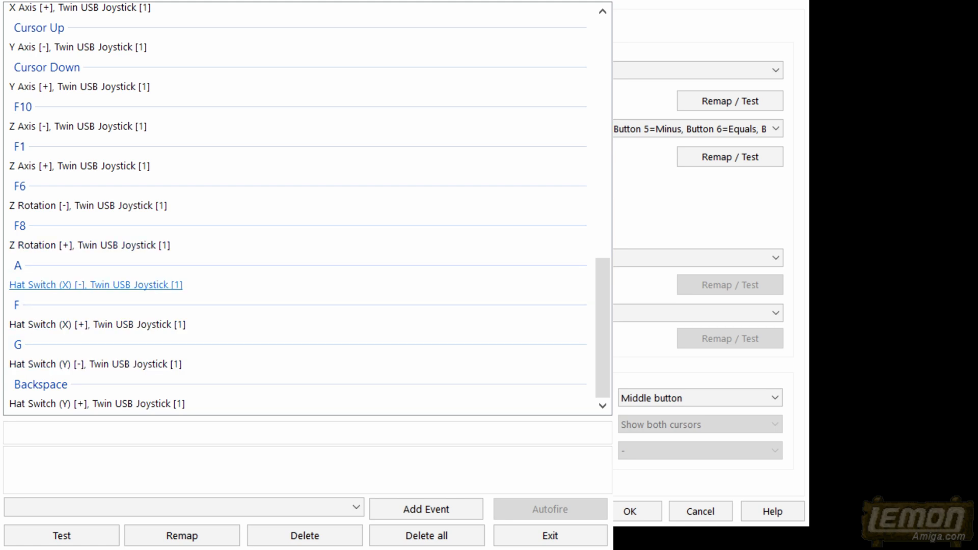
left_click(94, 364)
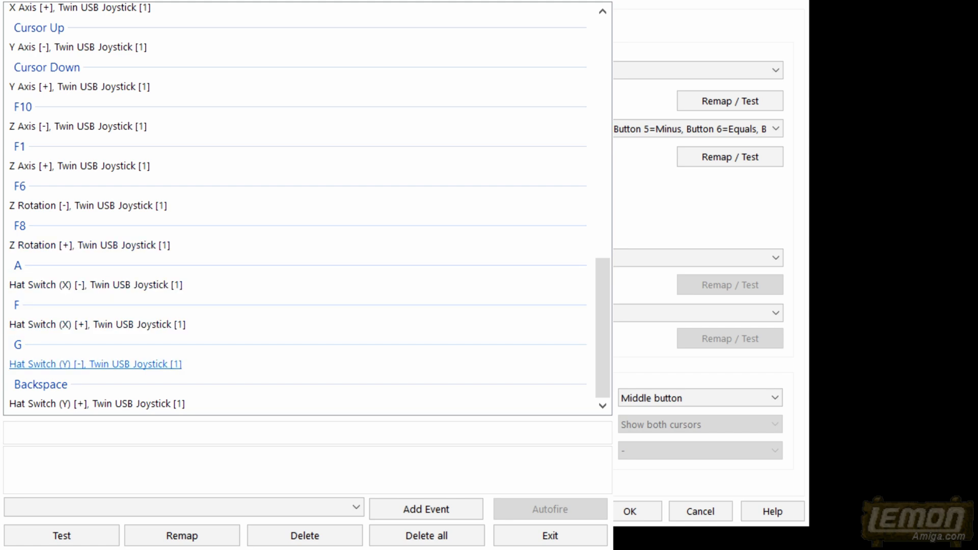
left_click(77, 284)
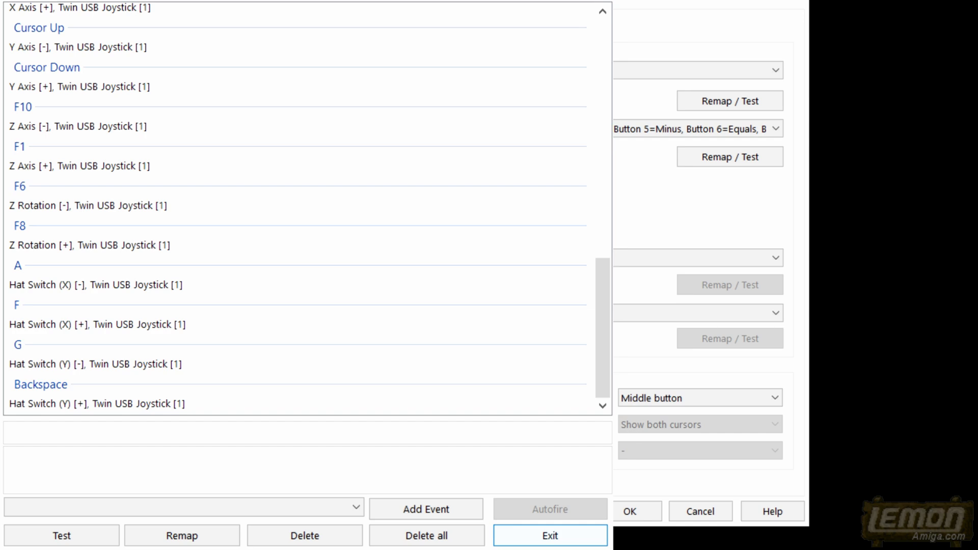
left_click(550, 536)
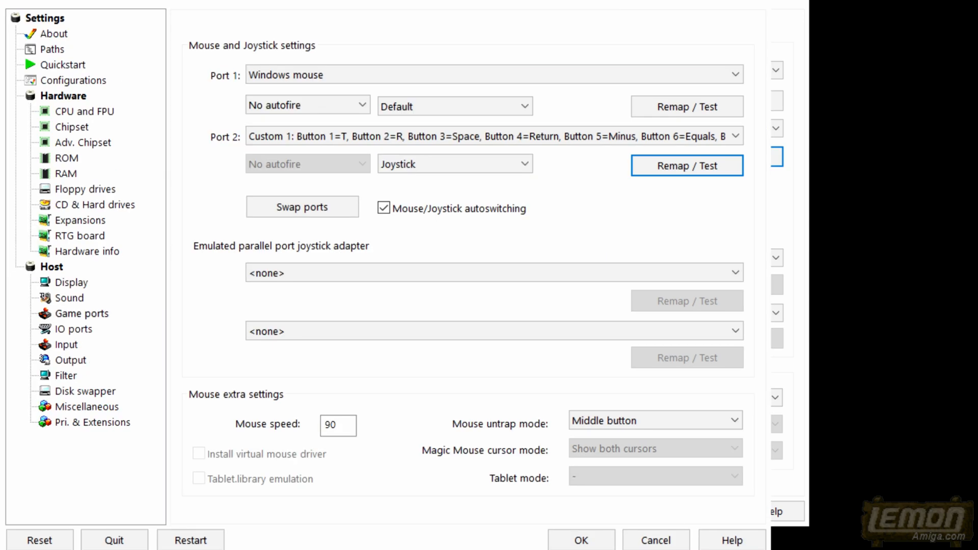
mouse_move(583, 541)
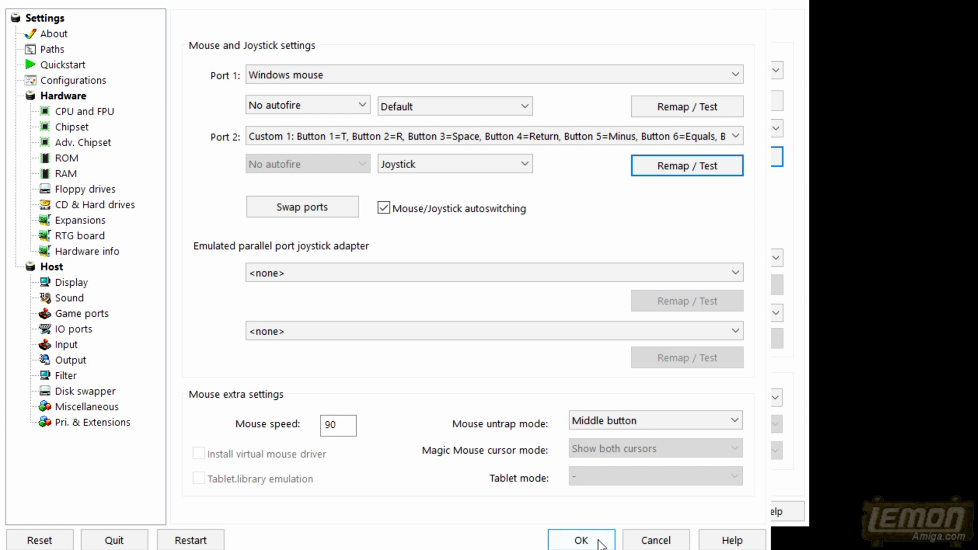
left_click(582, 540)
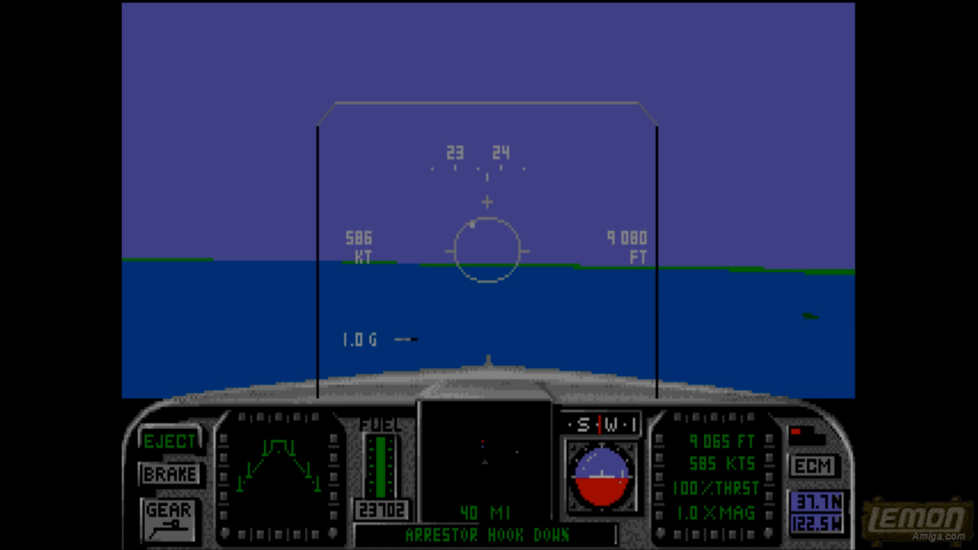
Step: Engage the air brake while cruising over the sea, slowing to about 517 knots
left_click(168, 474)
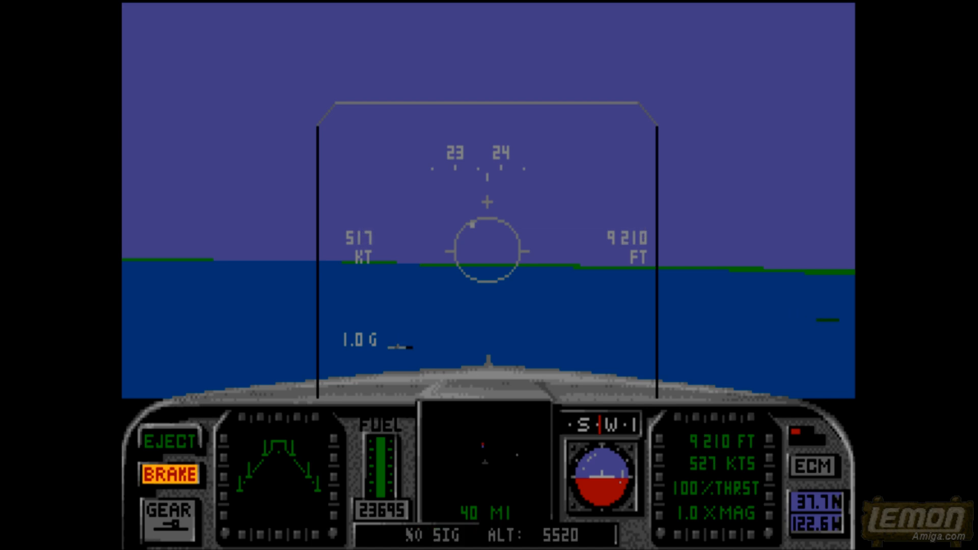